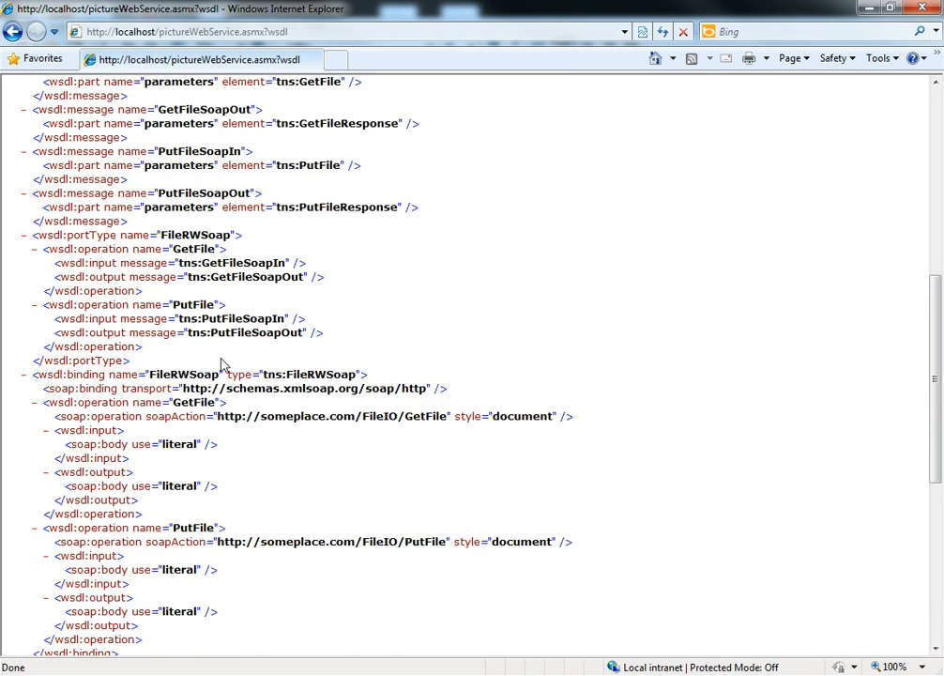
Scroll through the picture web service's WSDL page in Internet Explorer.
scroll("up", 3)
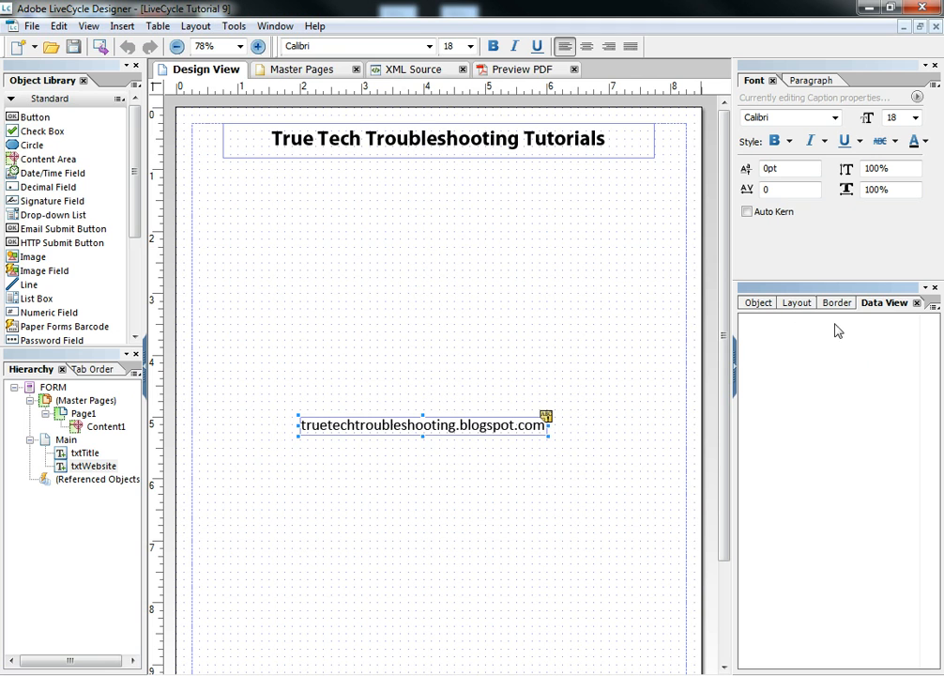
mouse_move(893, 333)
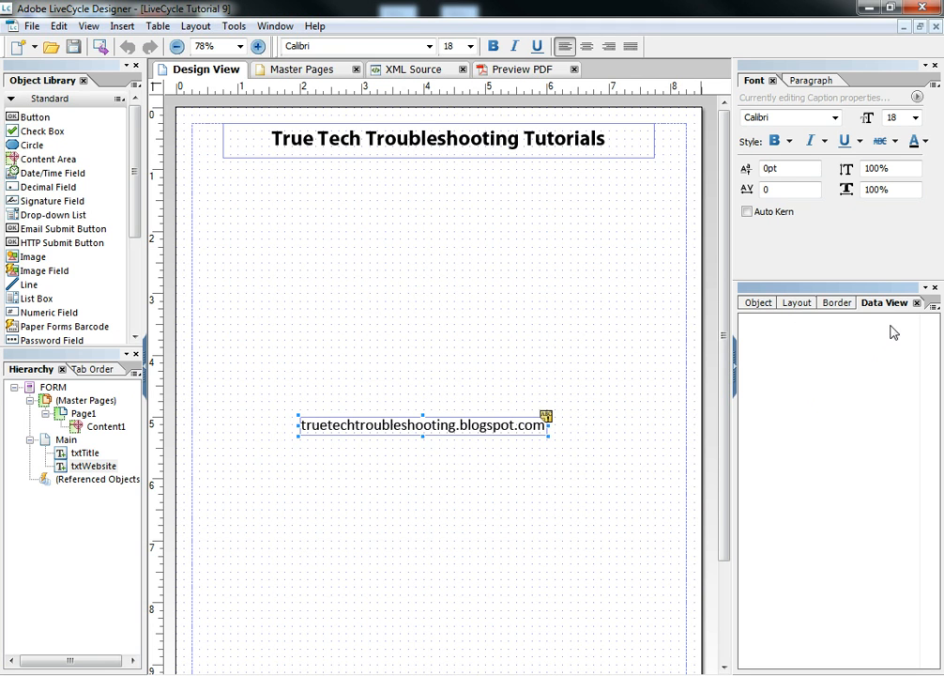
mouse_move(865, 326)
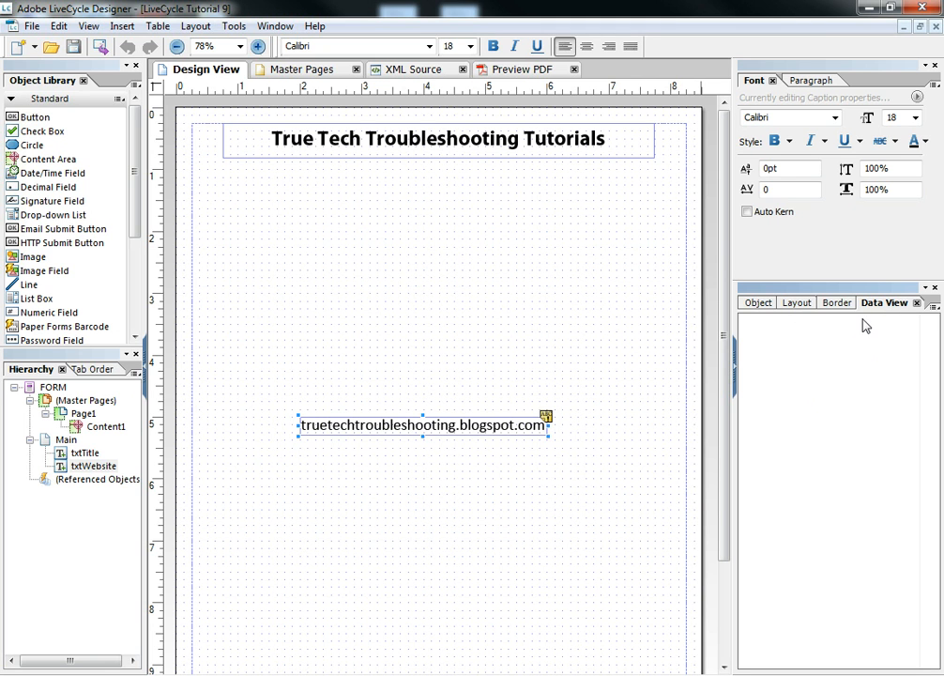
Keep the Data View palette checked in the Window menu.
left_click(276, 26)
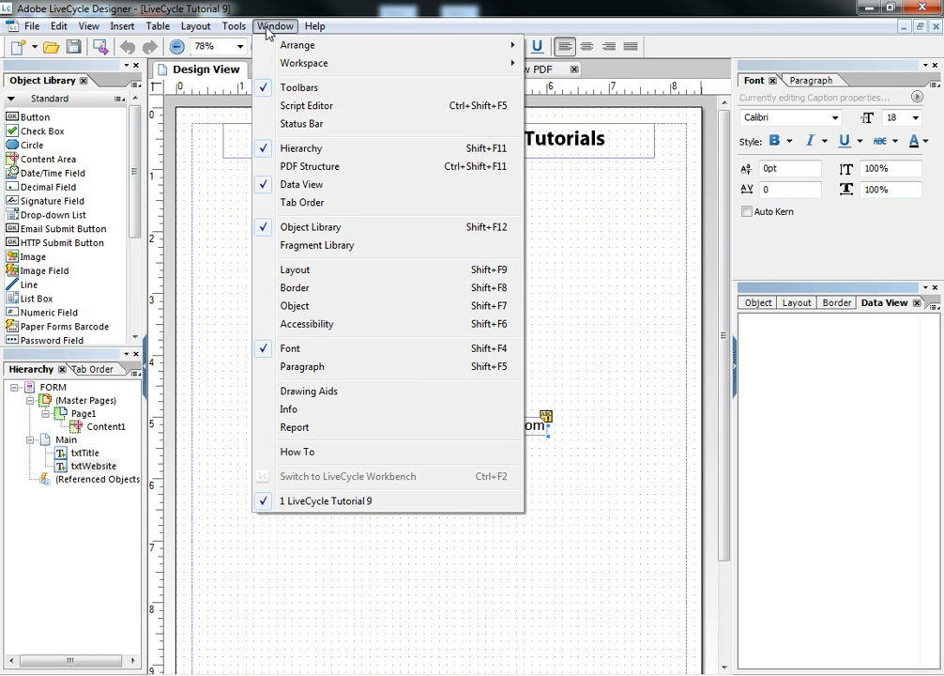
mouse_move(302, 184)
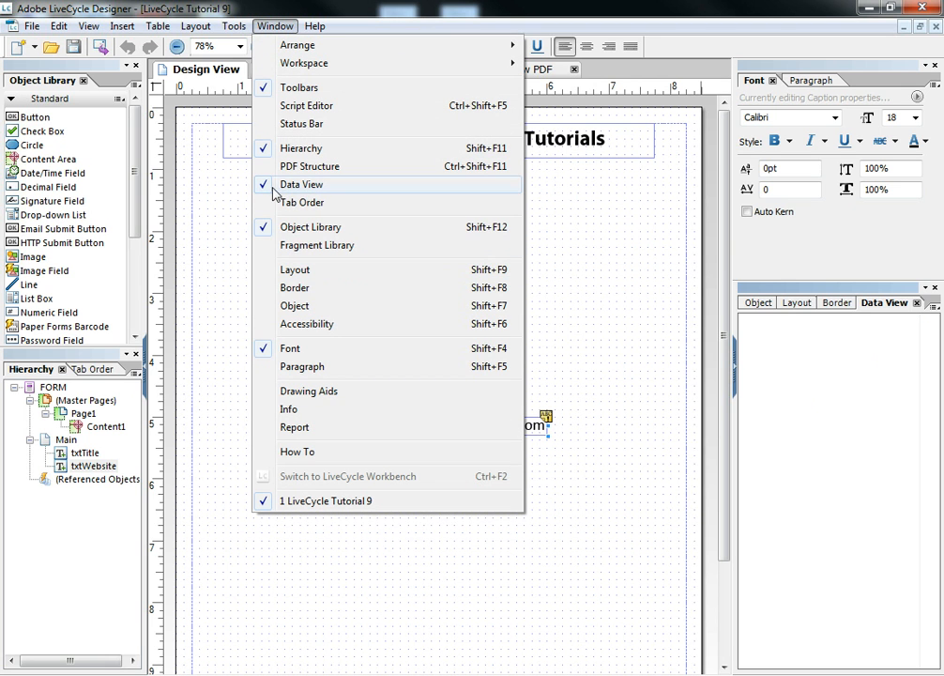
left_click(302, 184)
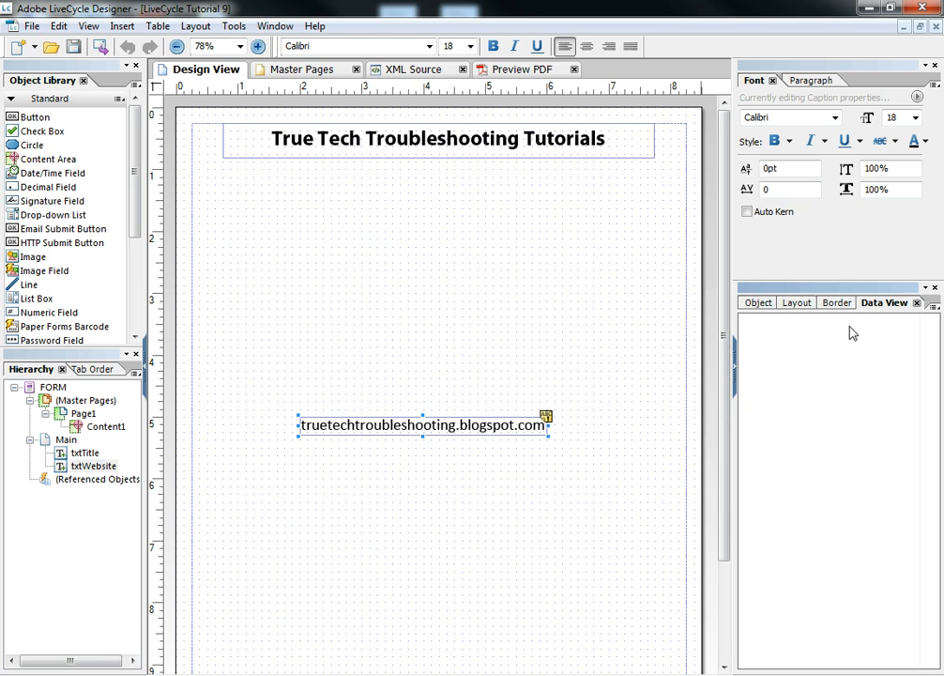
mouse_move(810, 371)
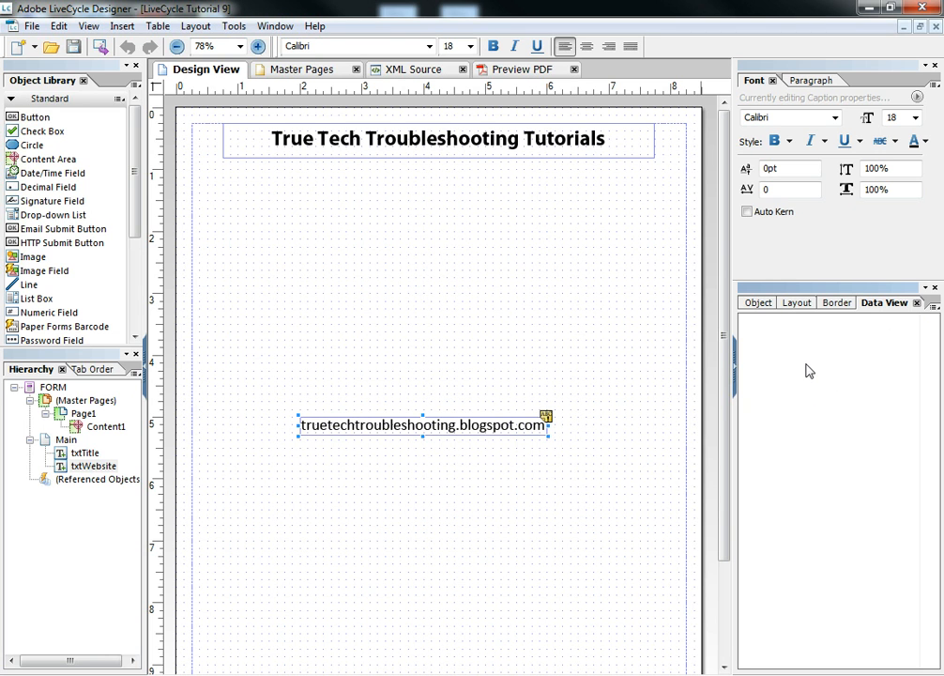
mouse_move(833, 361)
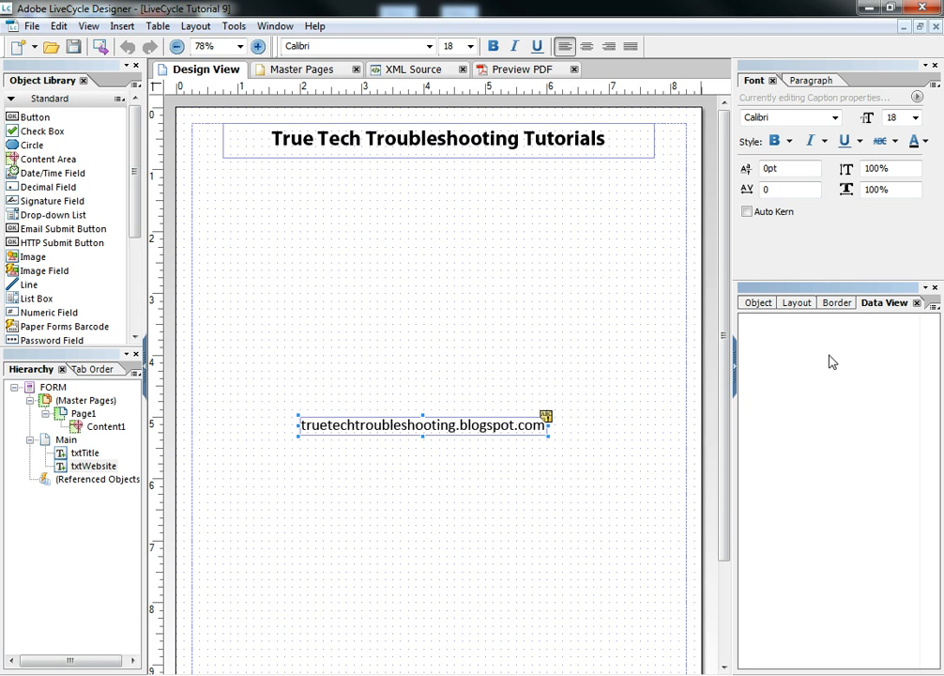
mouse_move(785, 345)
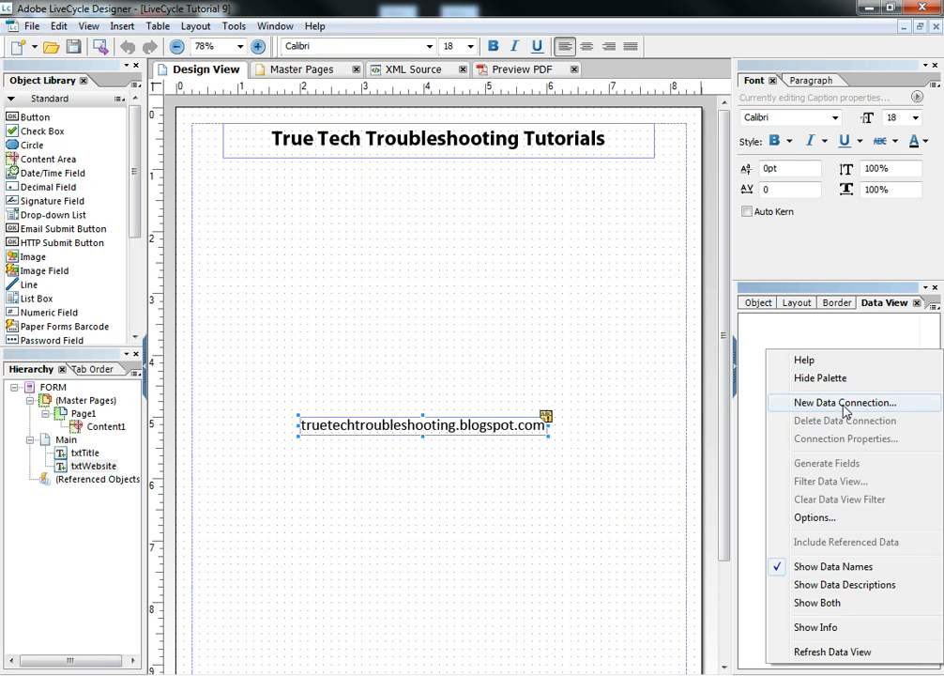
left_click(840, 403)
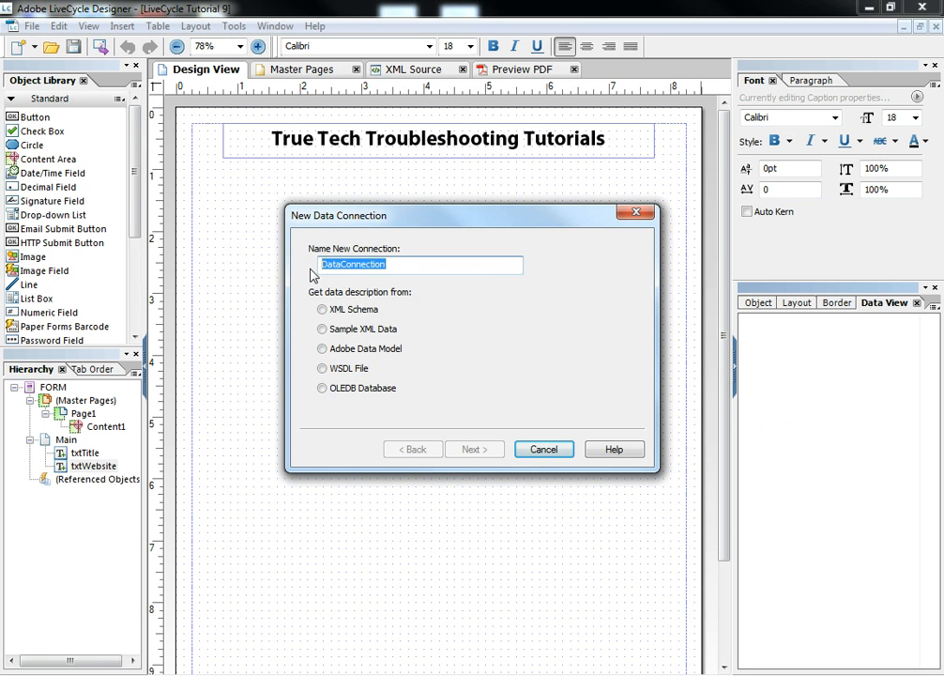
type("PictureWebService")
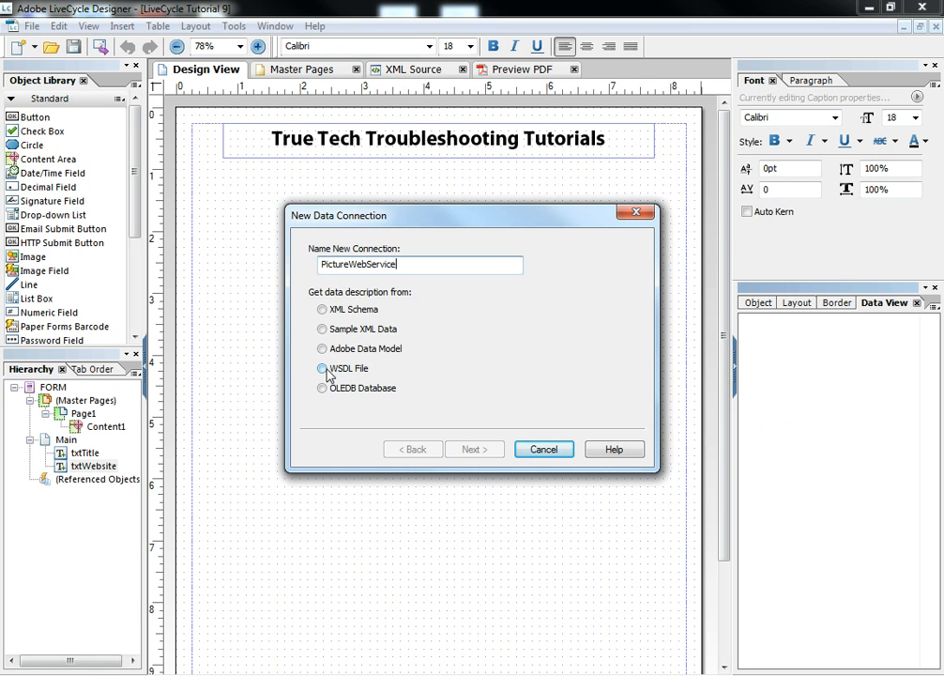
left_click(322, 368)
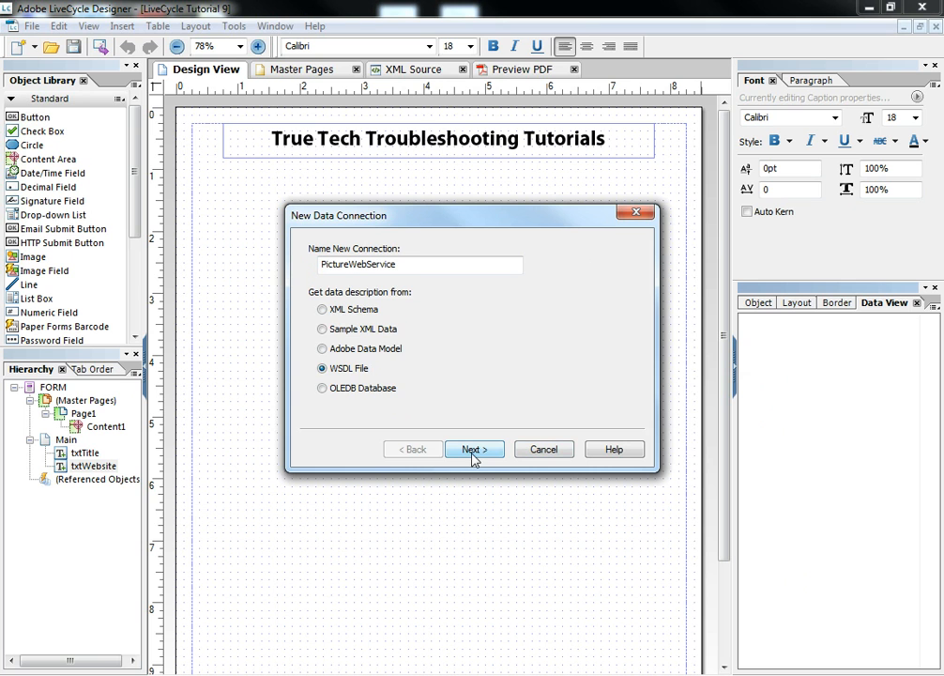
left_click(475, 449)
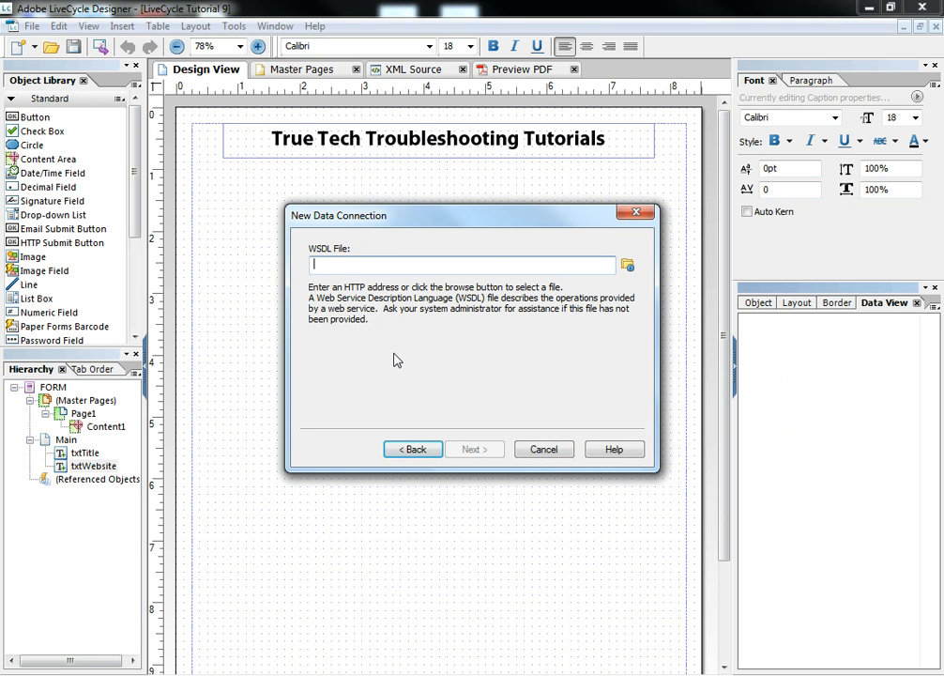
type("http://localhost/pictureWebService.asmx?wsdl")
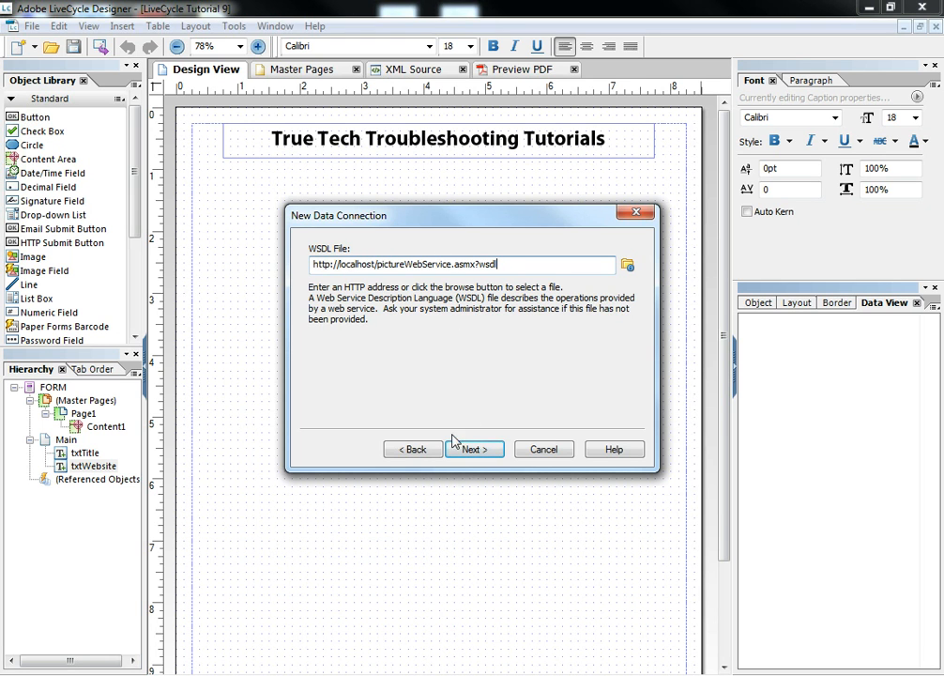
left_click(476, 449)
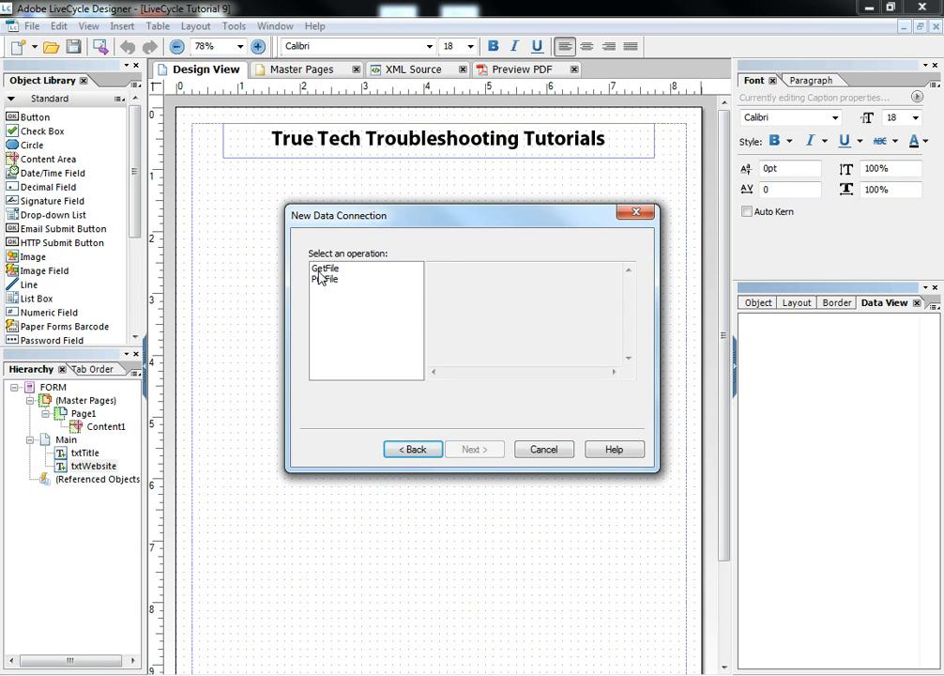
left_click(475, 449)
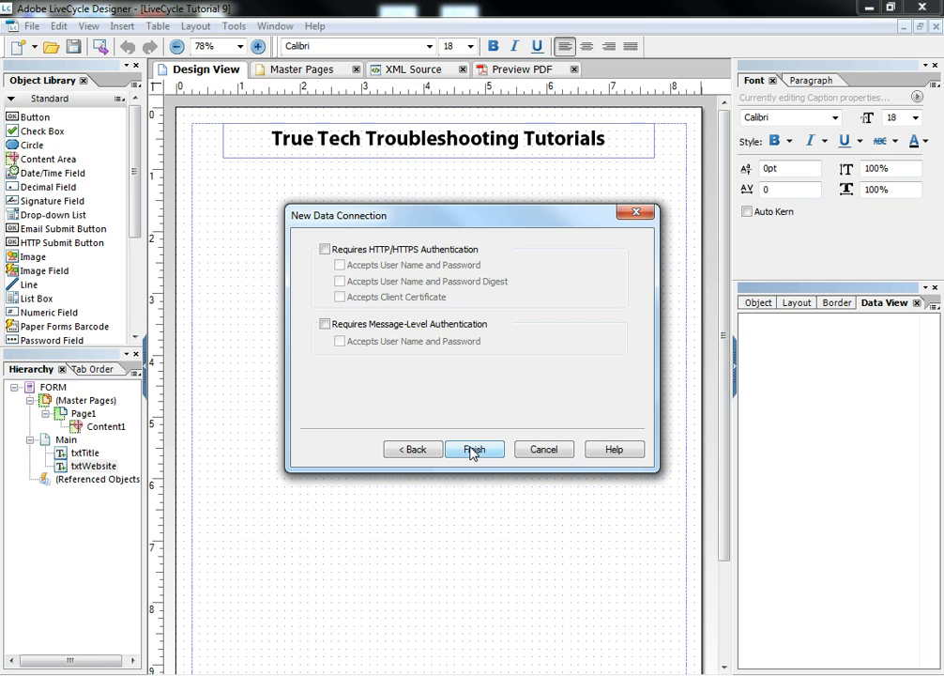
mouse_move(485, 456)
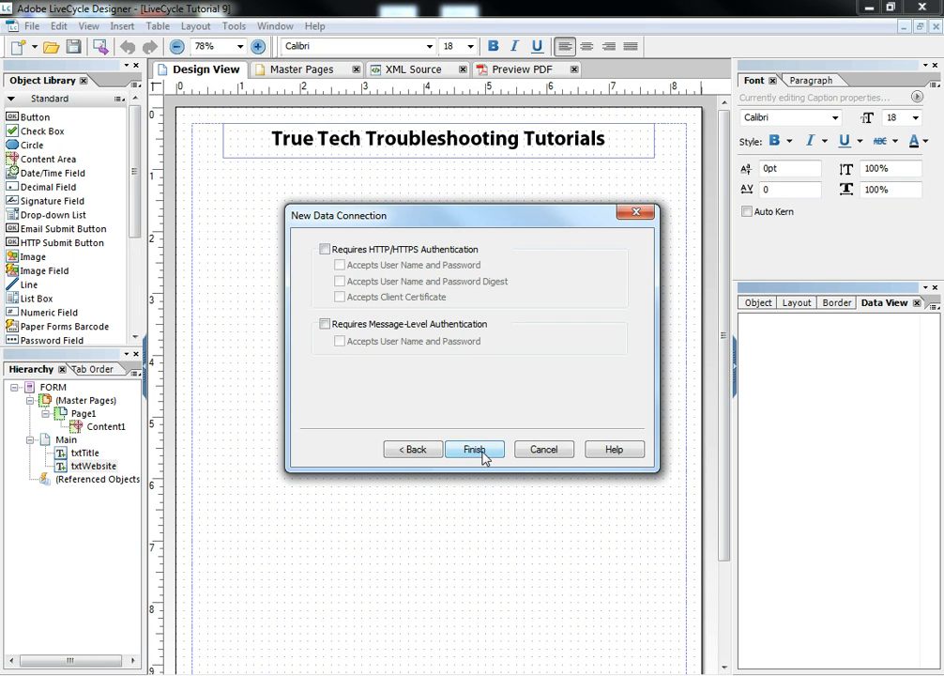
left_click(475, 448)
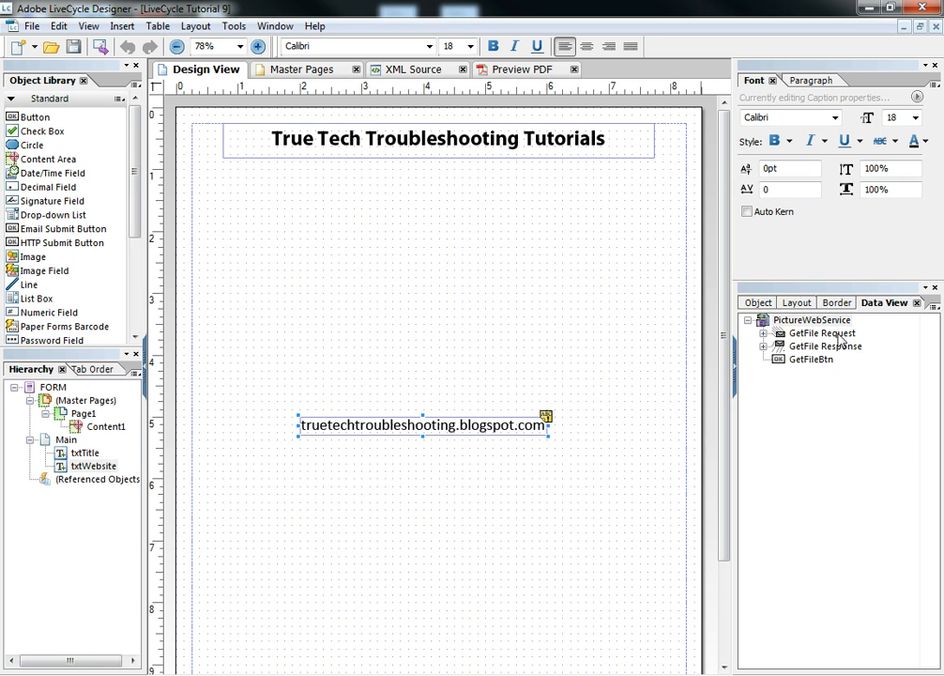
mouse_move(793, 362)
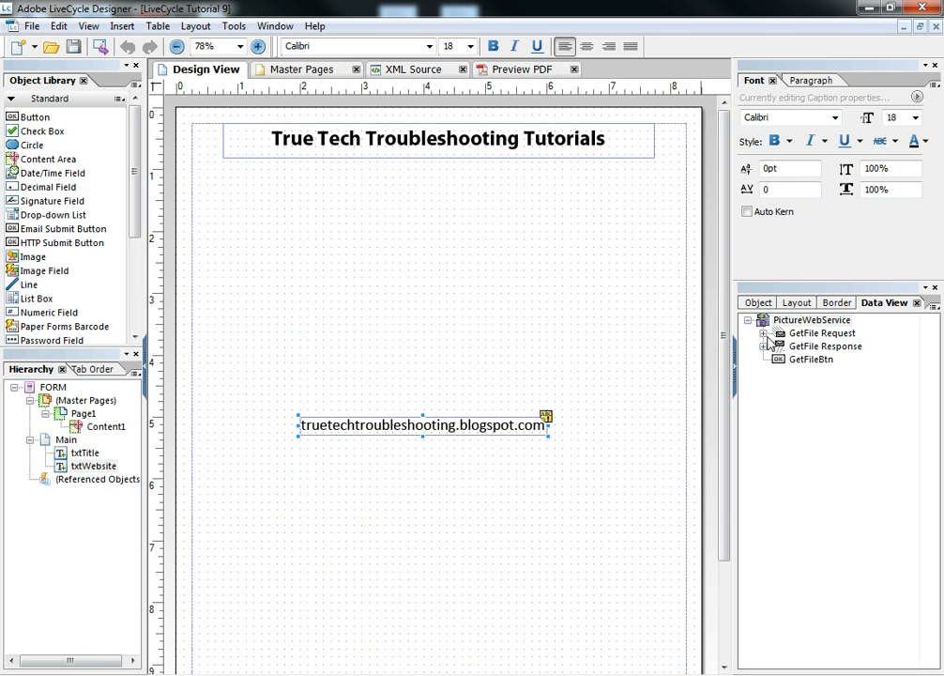
mouse_move(821, 345)
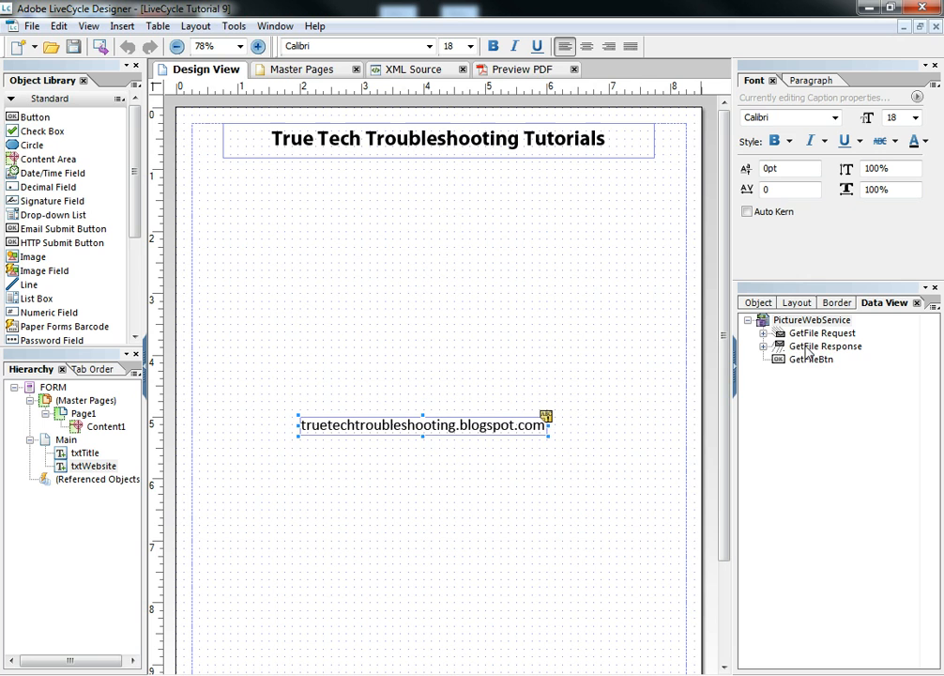
Expand GetFile Request in Data View and select its filename field.
left_click(765, 333)
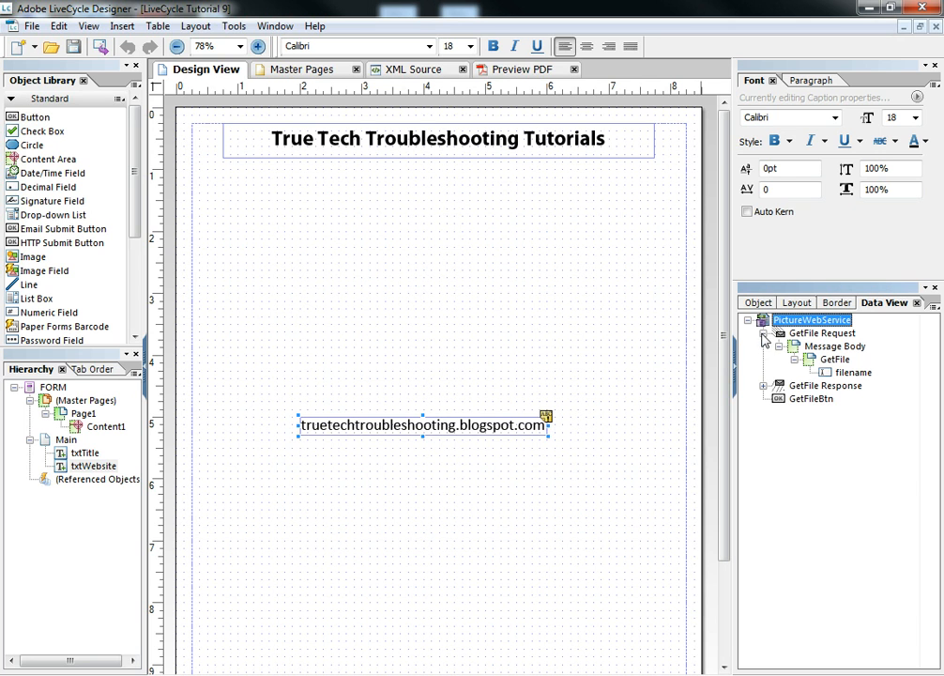
left_click(765, 333)
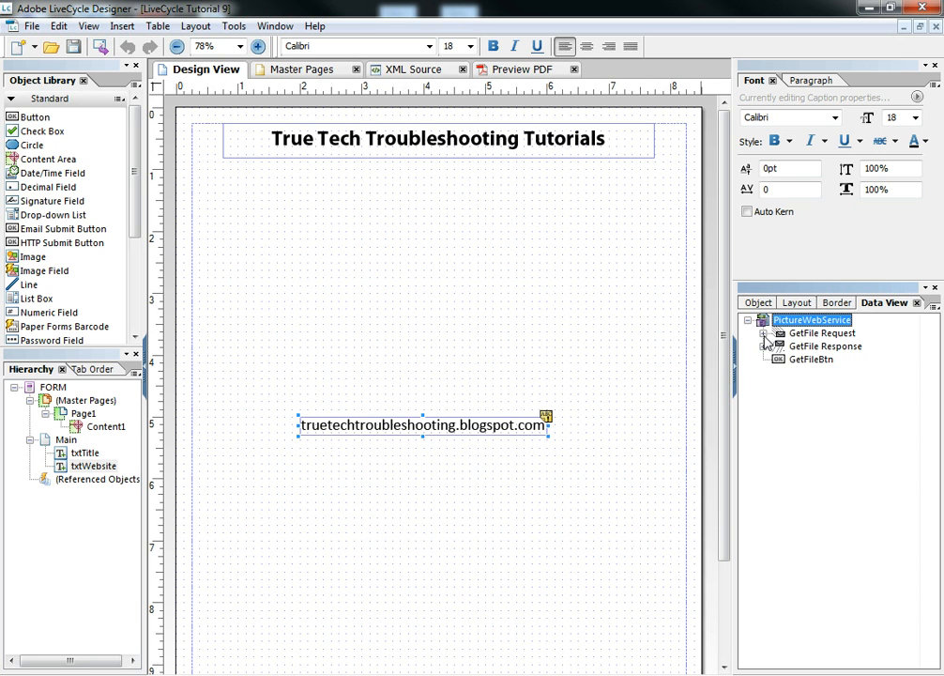
left_click(767, 333)
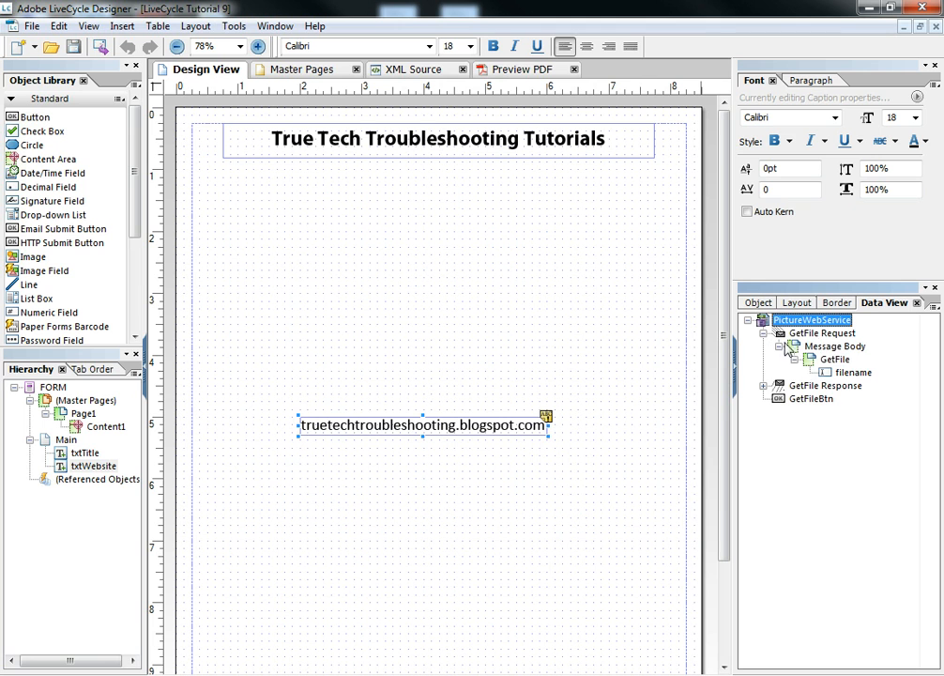
mouse_move(833, 348)
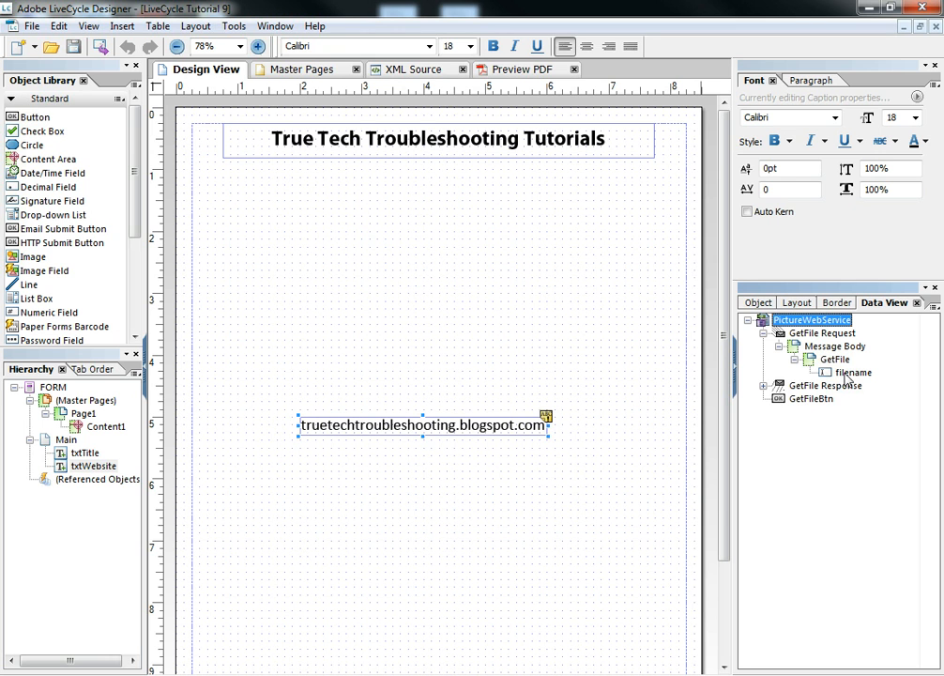
left_click(846, 371)
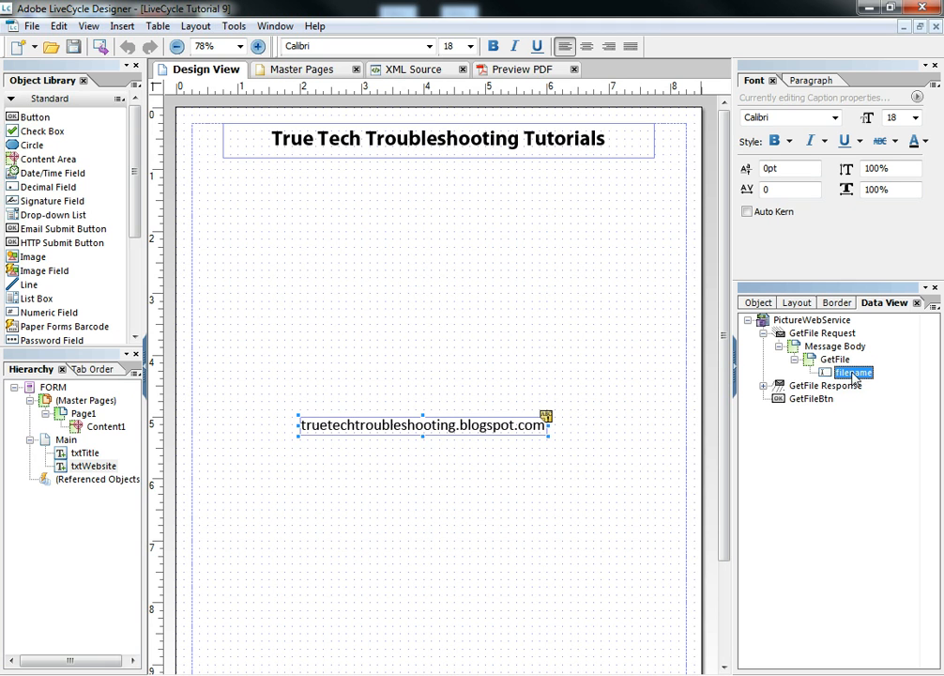
Drag the GetFile request's filename node onto the form as a Filename field.
left_click_drag(852, 372, 380, 288)
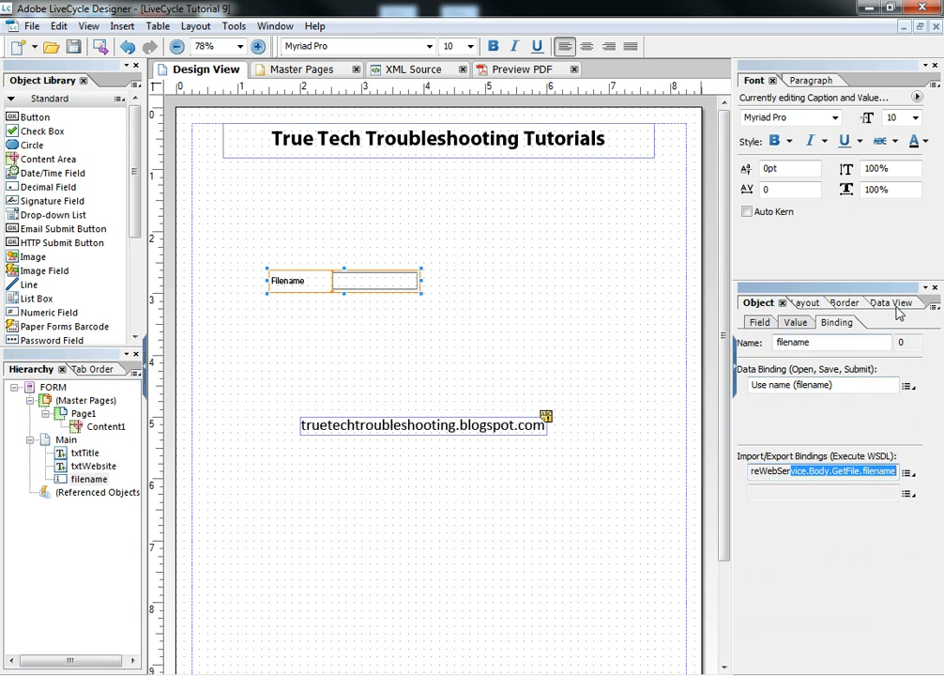
left_click(886, 302)
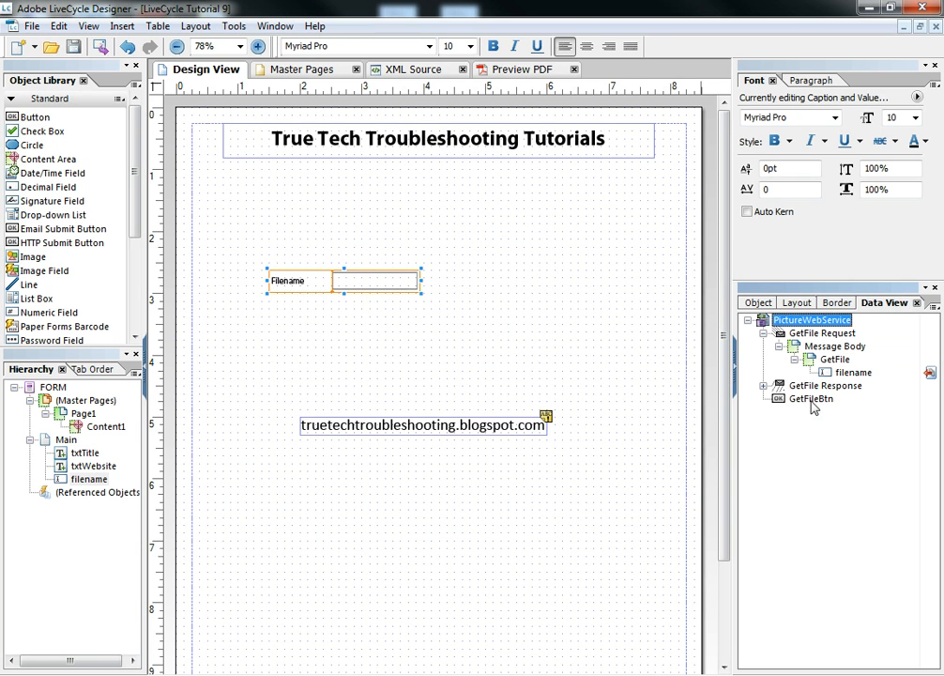
mouse_move(805, 409)
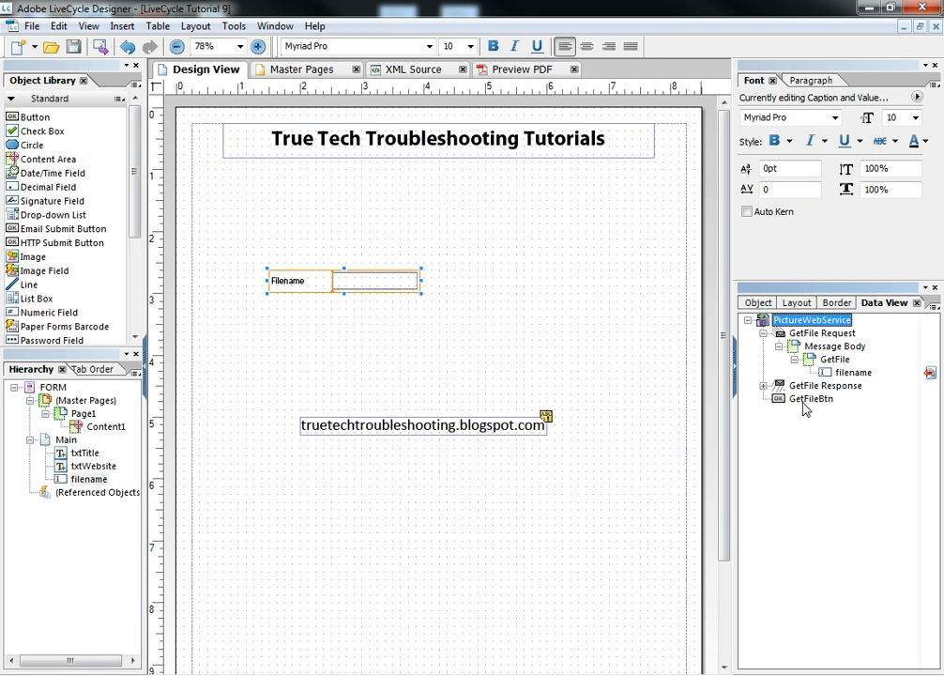
mouse_move(787, 407)
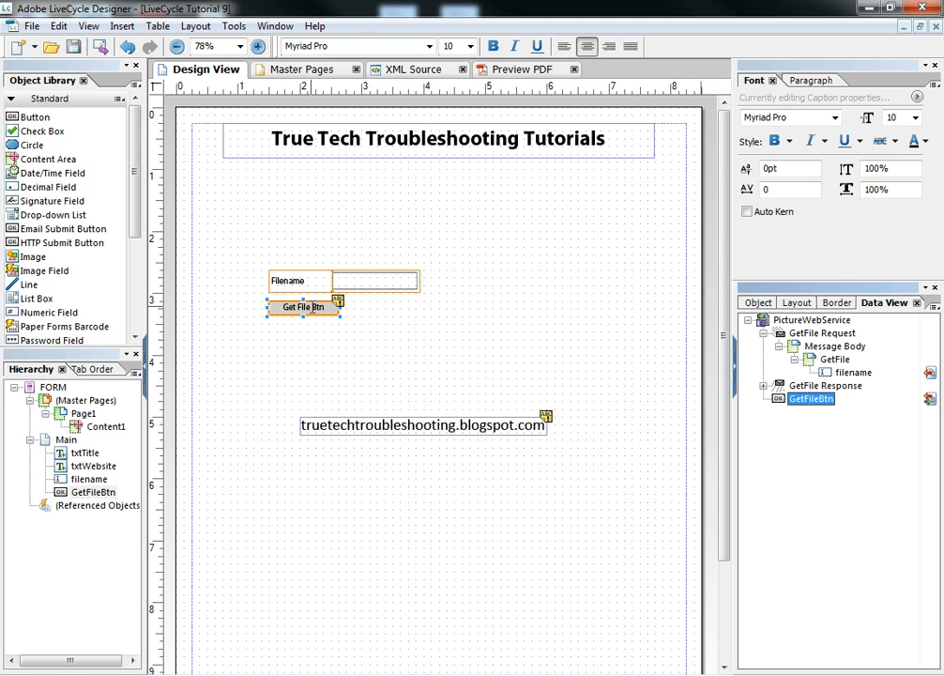
mouse_move(302, 307)
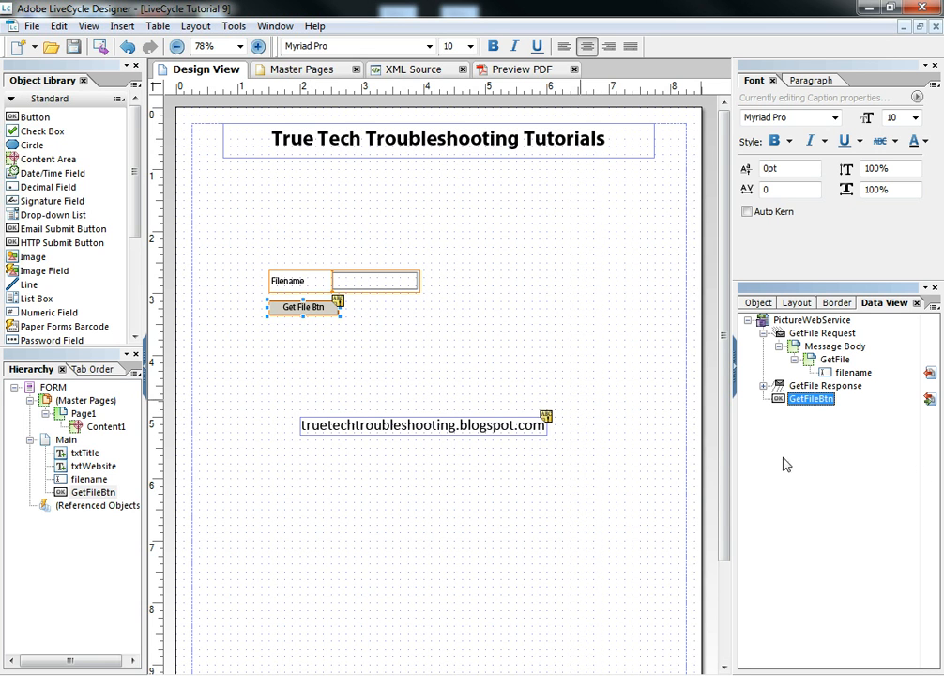
Expand GetFile Response and place the GetFileResult field right of Filename.
left_click(820, 386)
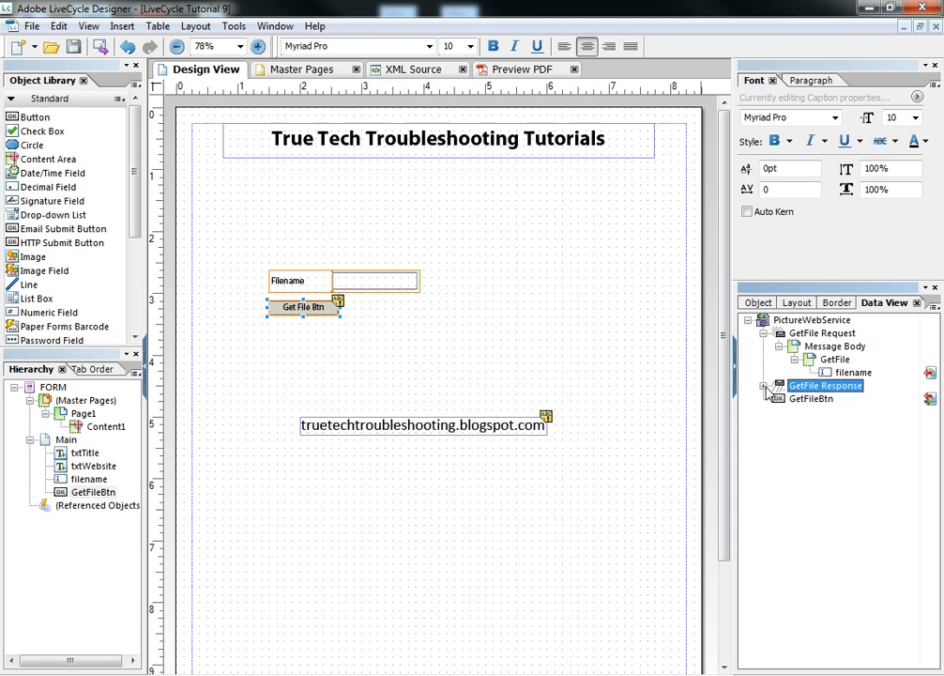
left_click(762, 384)
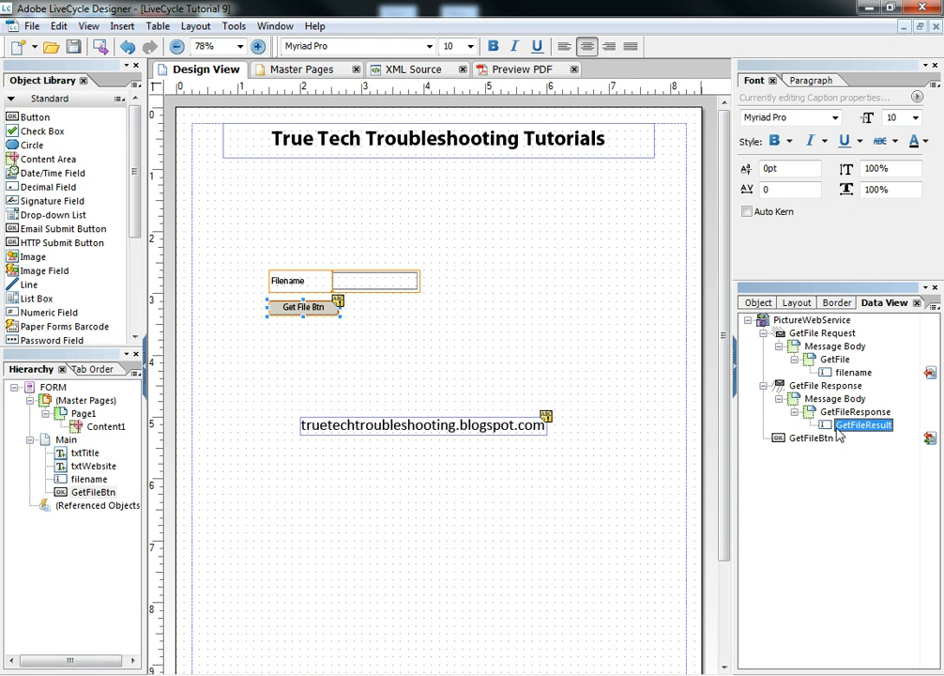
mouse_move(855, 435)
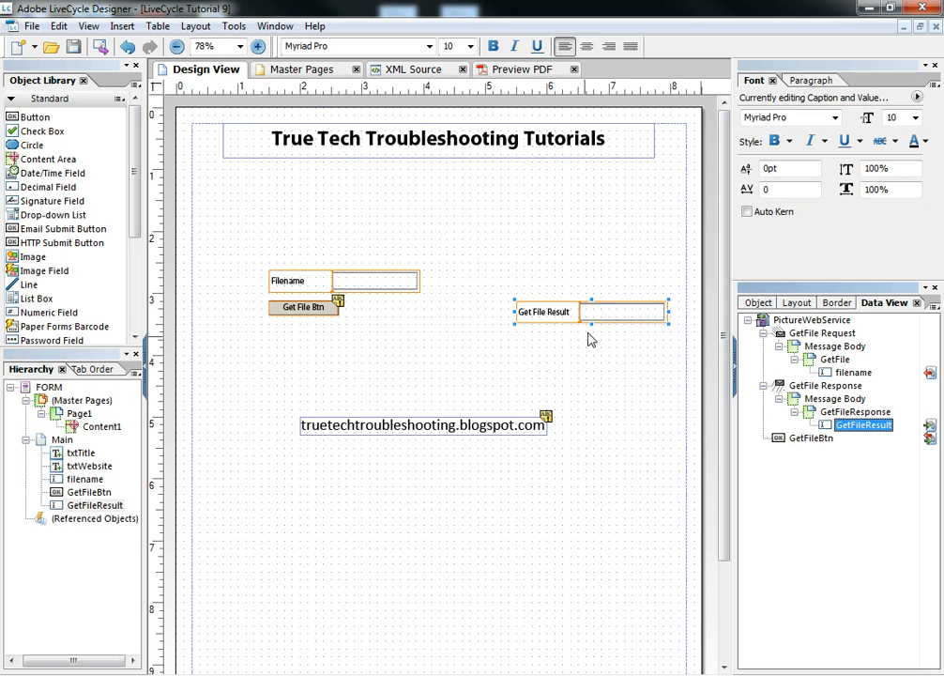
left_click_drag(589, 312, 555, 288)
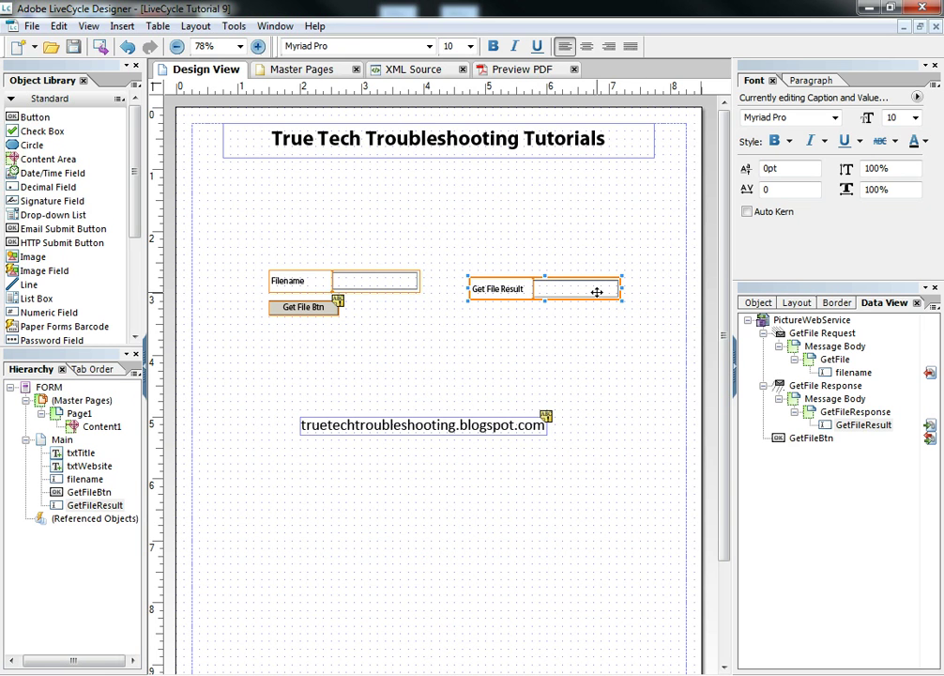
mouse_move(598, 291)
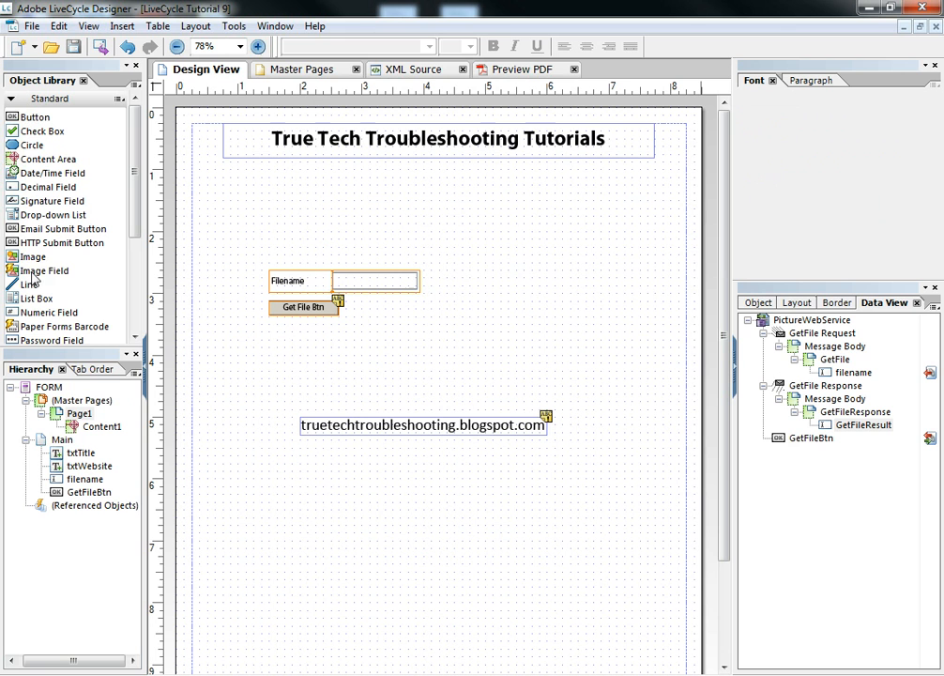
Add ImageField1 right of the Filename field with caption position set to None.
left_click_drag(500, 201, 650, 374)
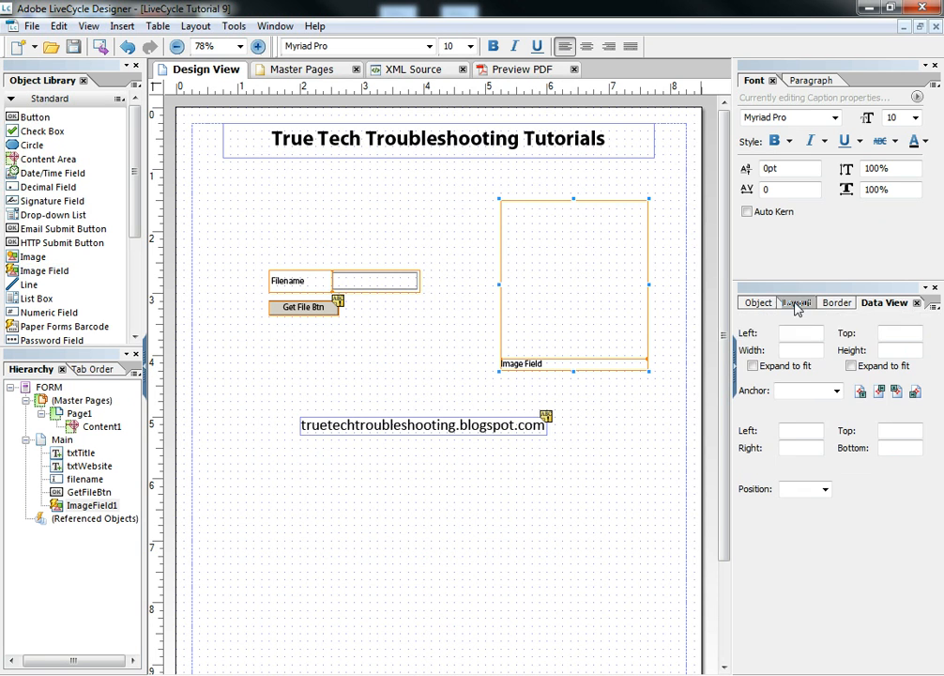
left_click(797, 303)
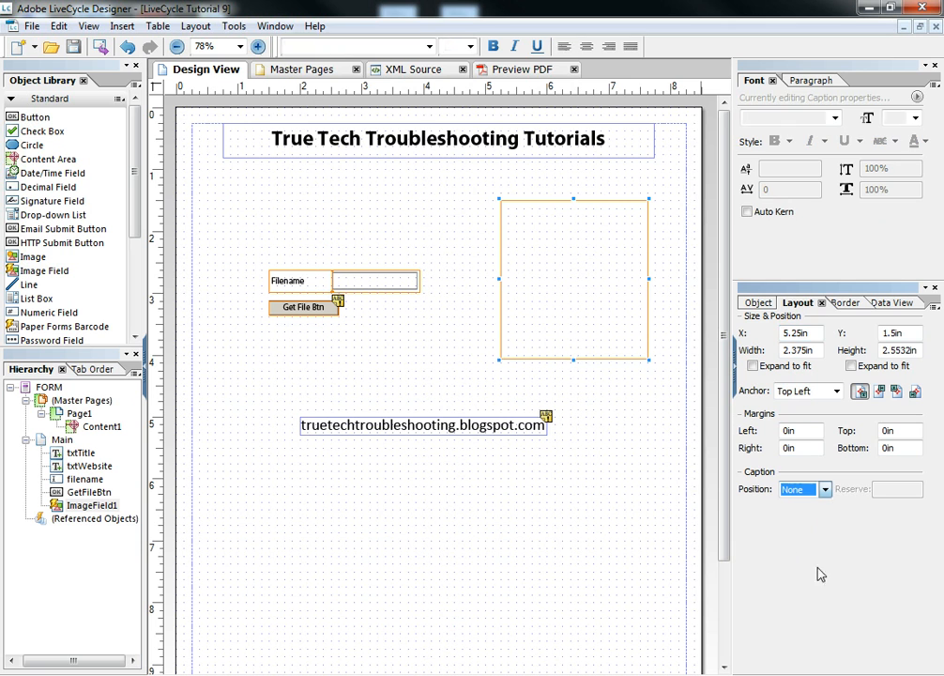
left_click(757, 303)
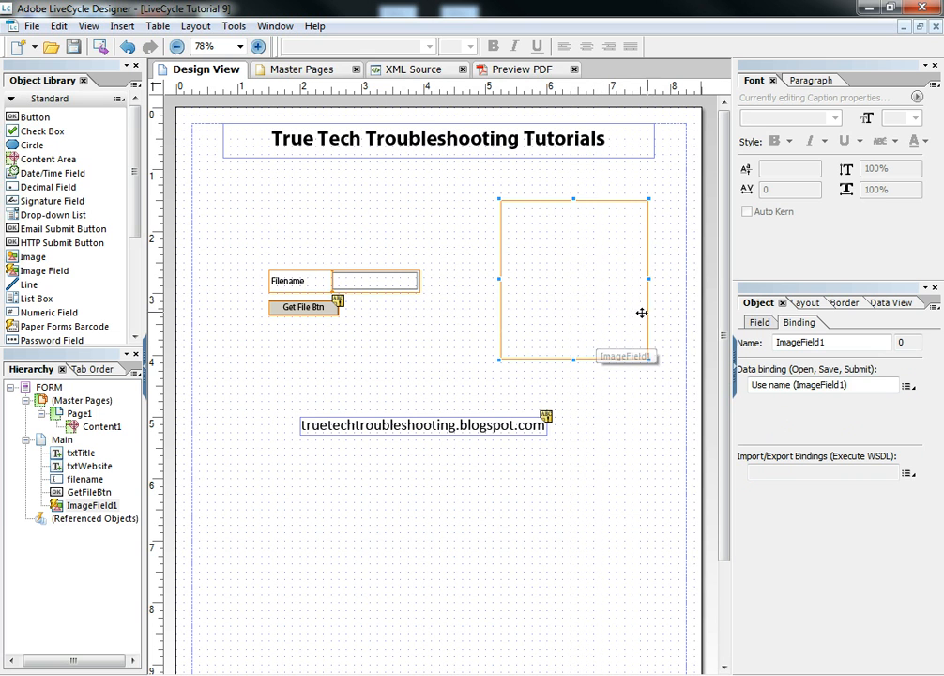
left_click(892, 302)
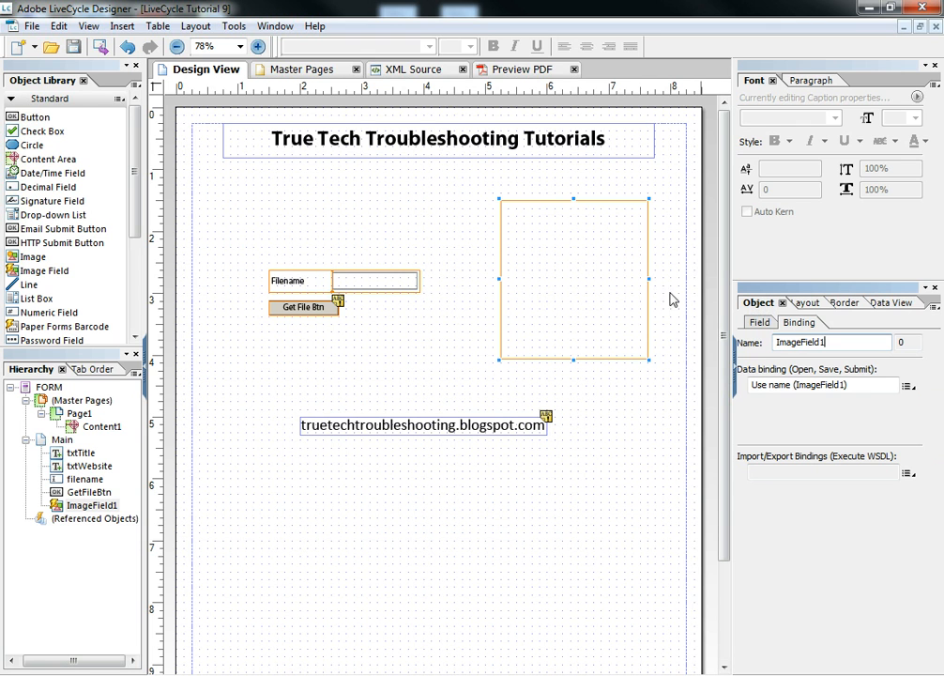
mouse_move(792, 334)
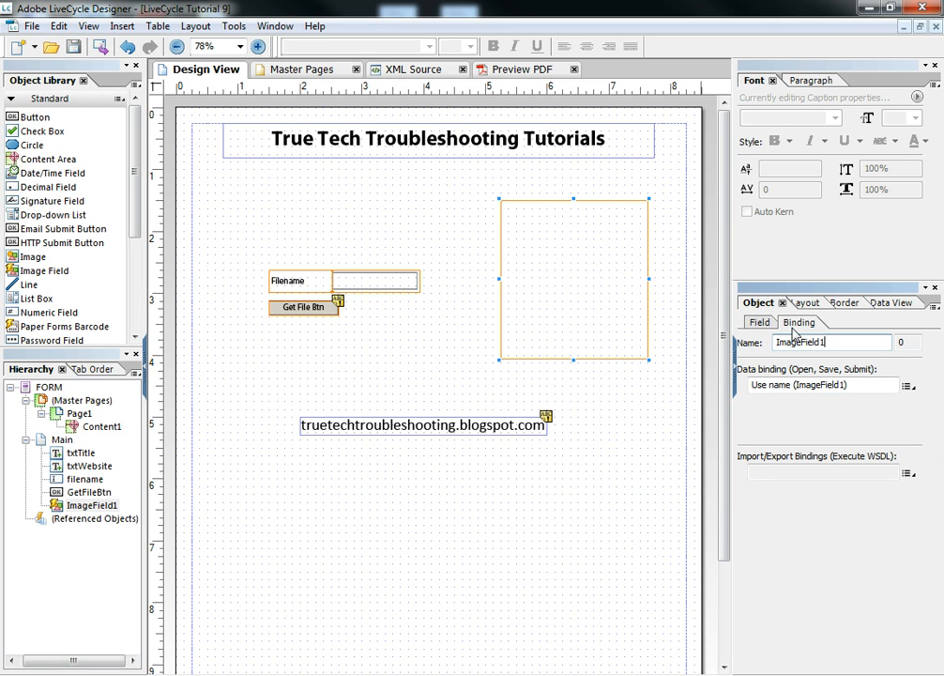
left_click(905, 484)
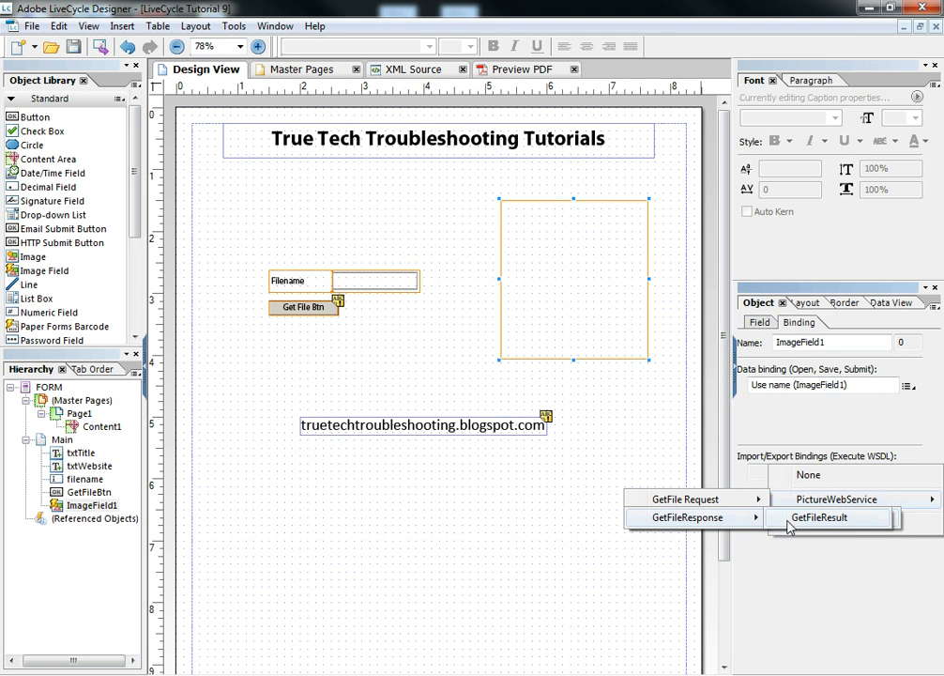
Bind ImageField1 to PictureWebService GetFileResponse > GetFileResult, then preview as PDF.
left_click(828, 517)
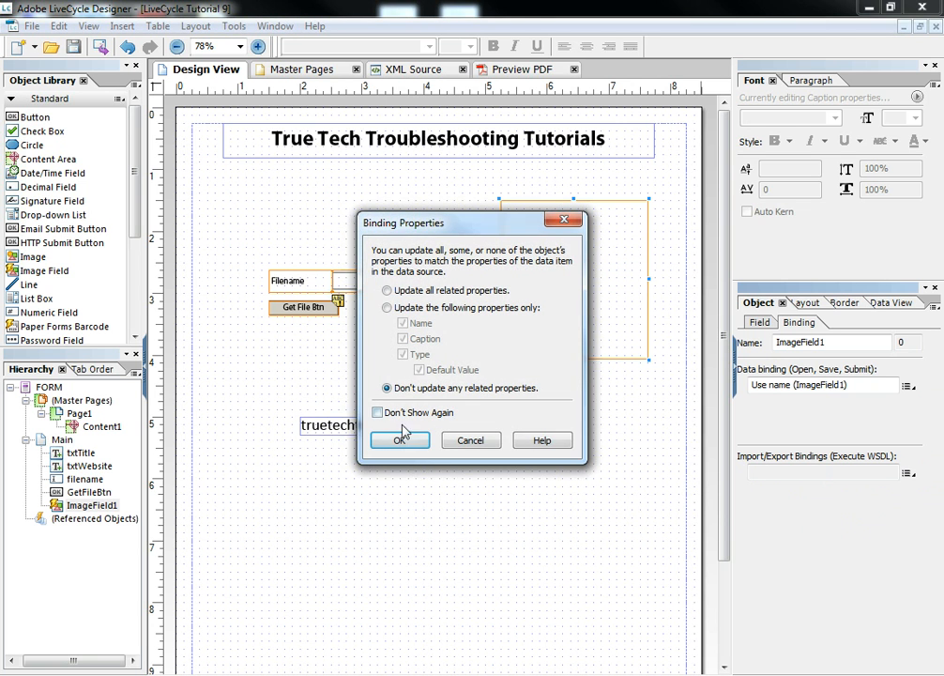
left_click(400, 439)
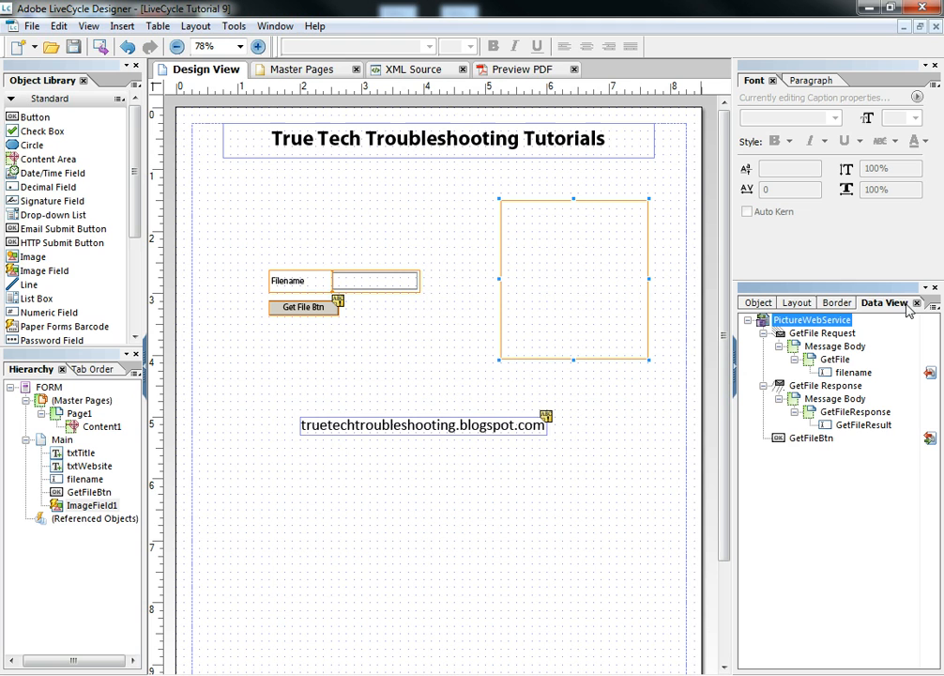
left_click(864, 426)
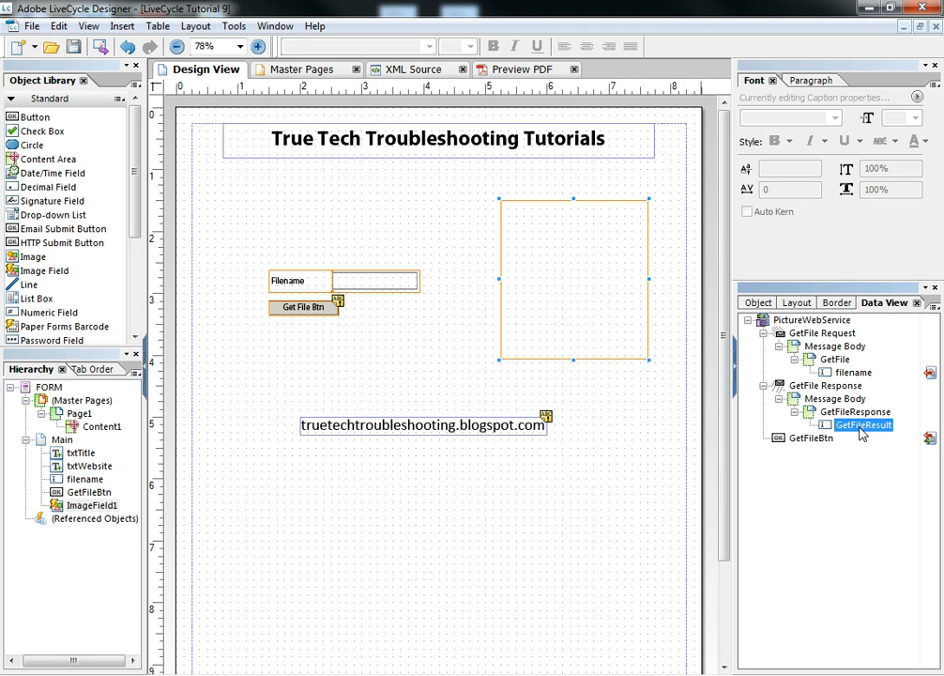
mouse_move(620, 340)
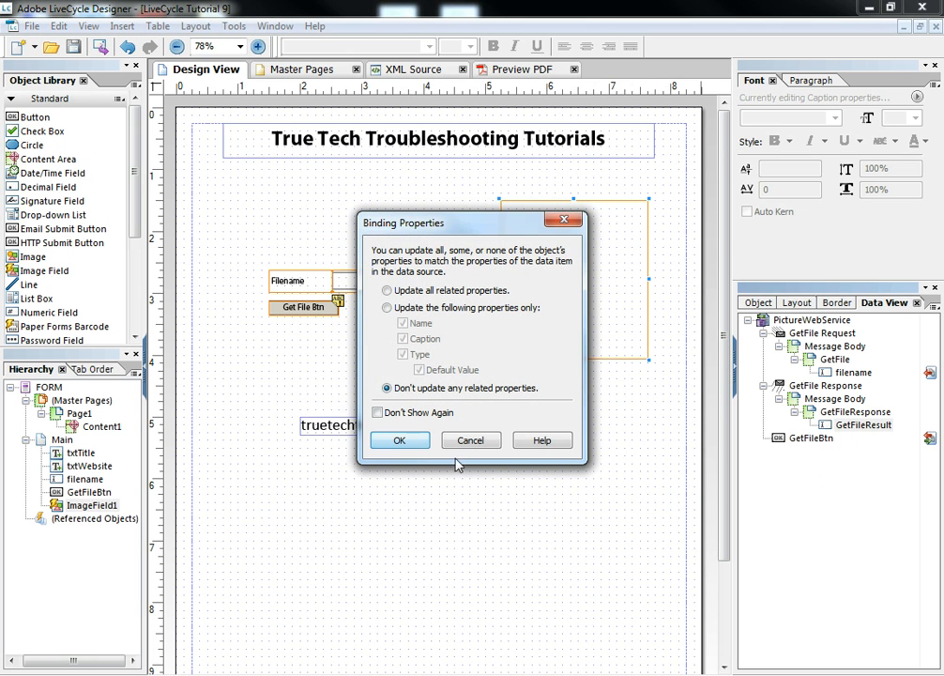
left_click(400, 440)
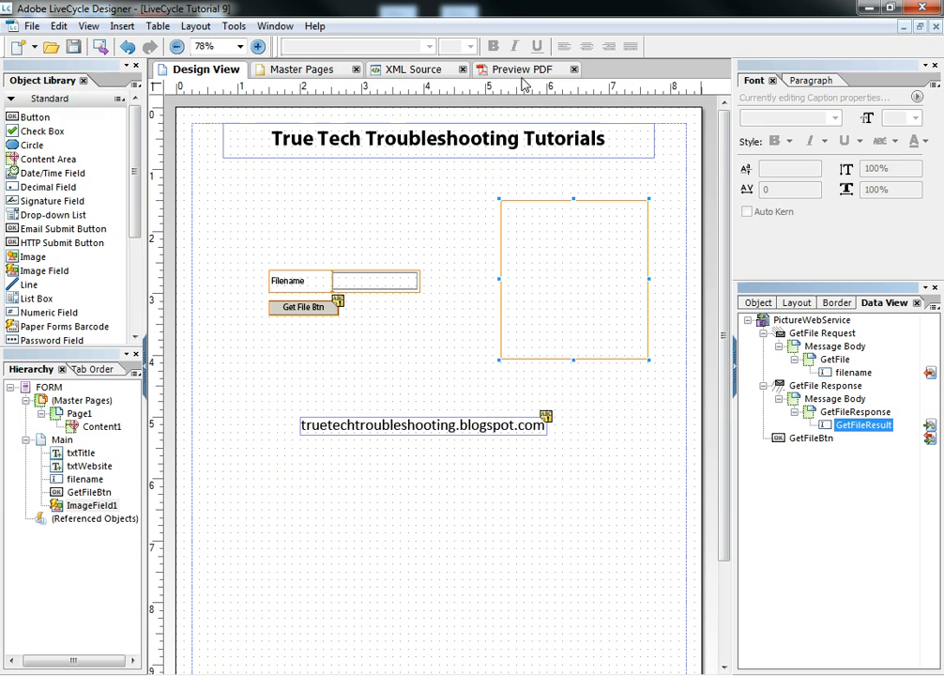
left_click(528, 67)
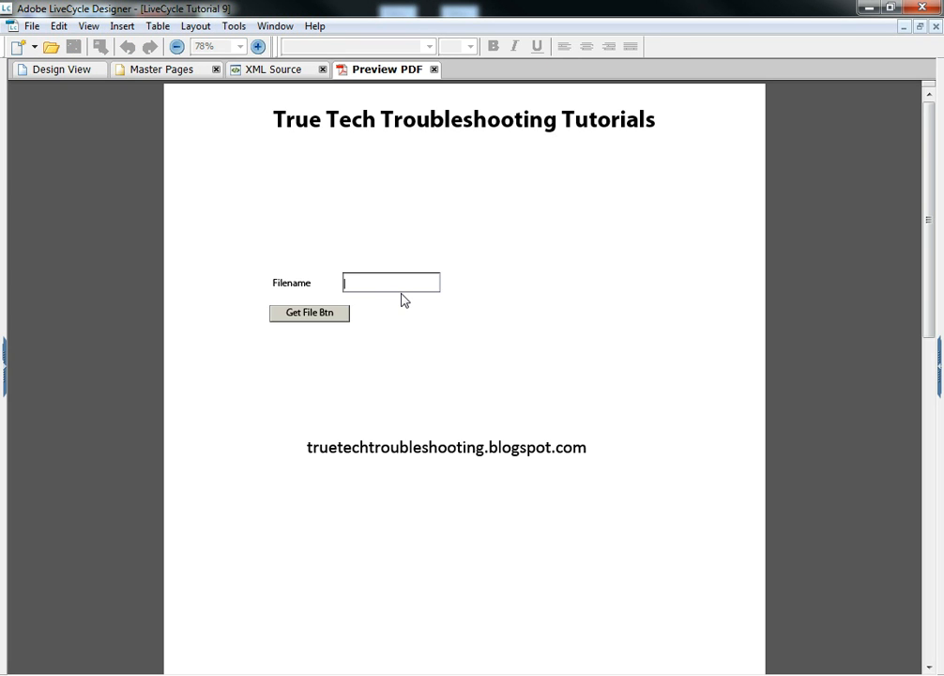
In the PDF preview, enter circle.png as the filename and fetch the picture.
type("images/cir")
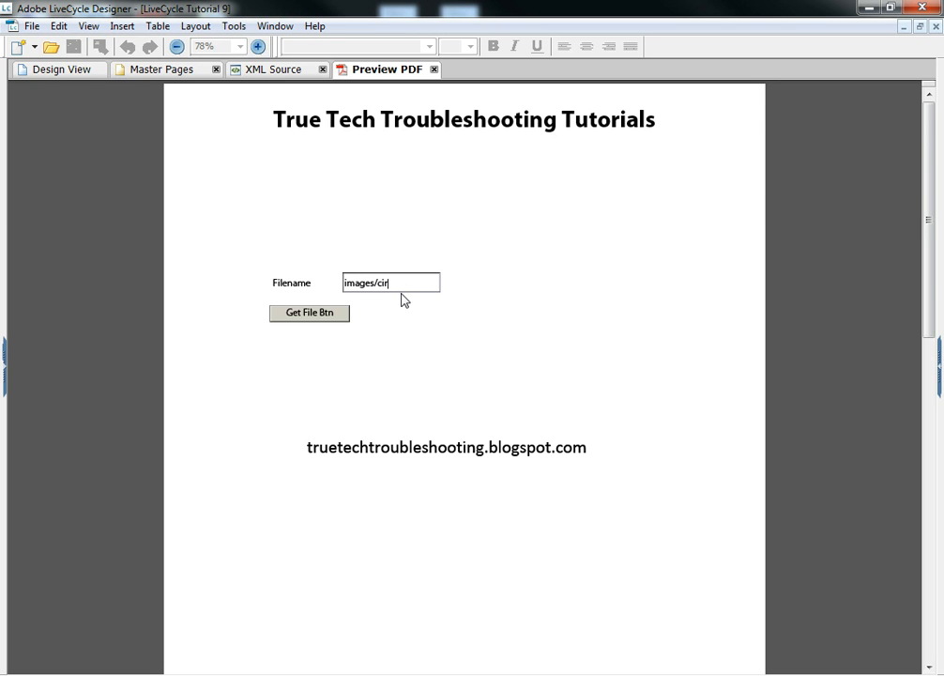
type("cle.png")
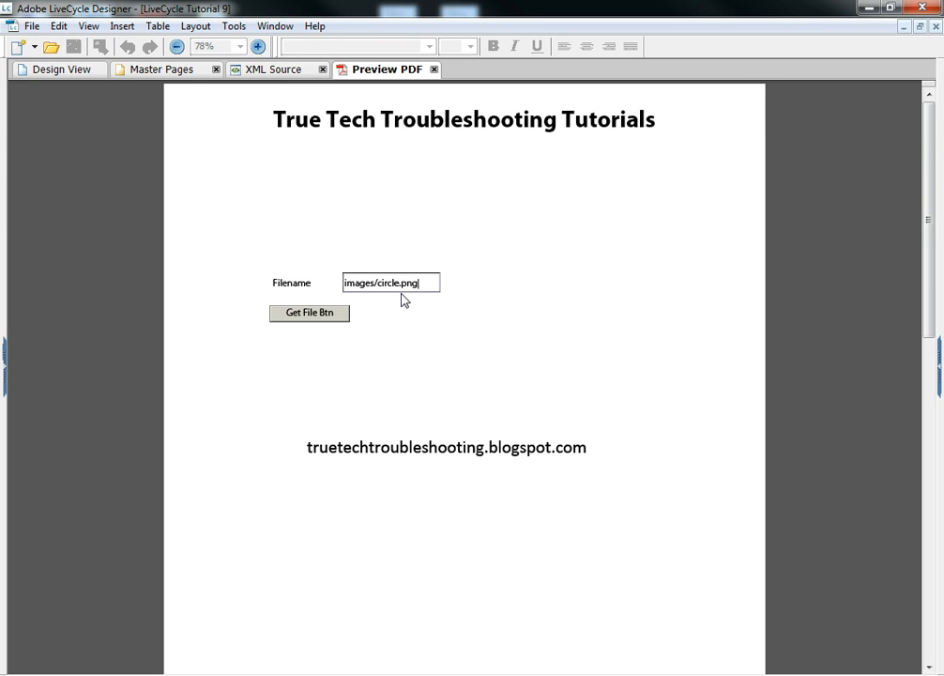
left_click(308, 312)
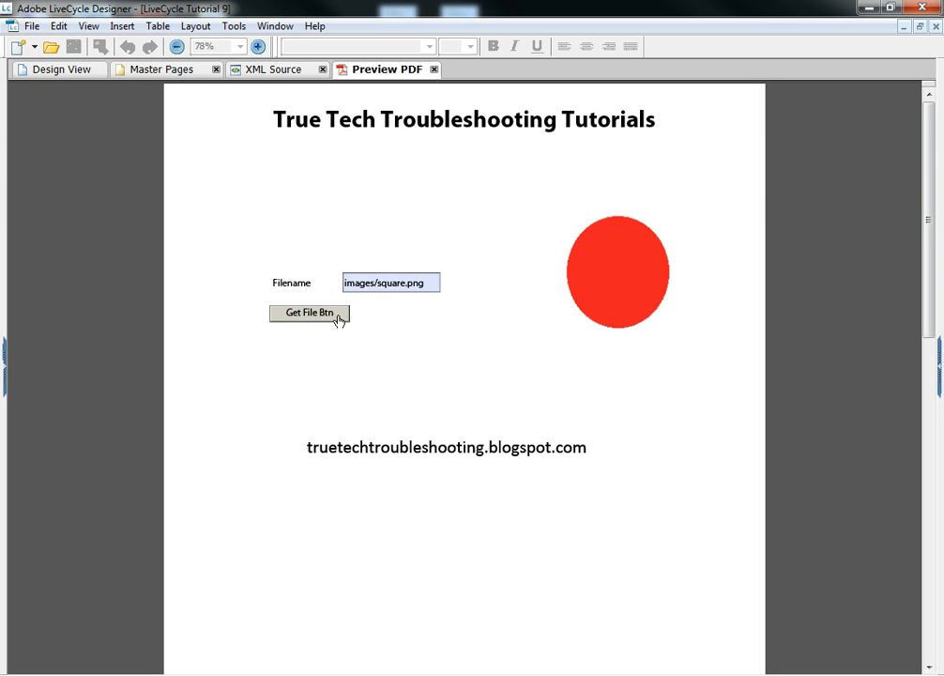
Try fetching the square picture, dismiss the read error, and return to Design View.
left_click(310, 313)
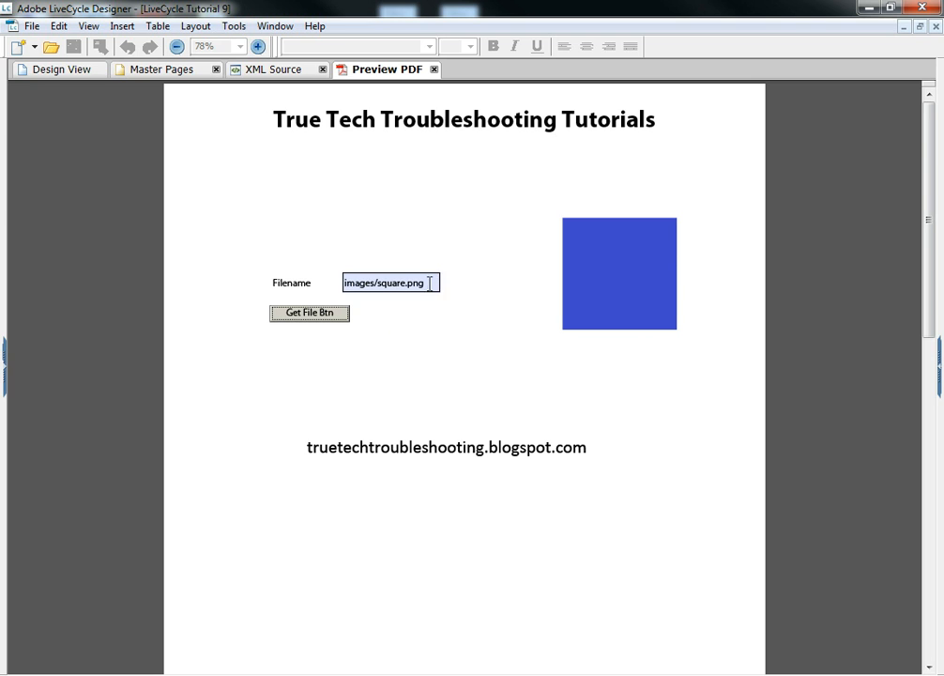
type("is")
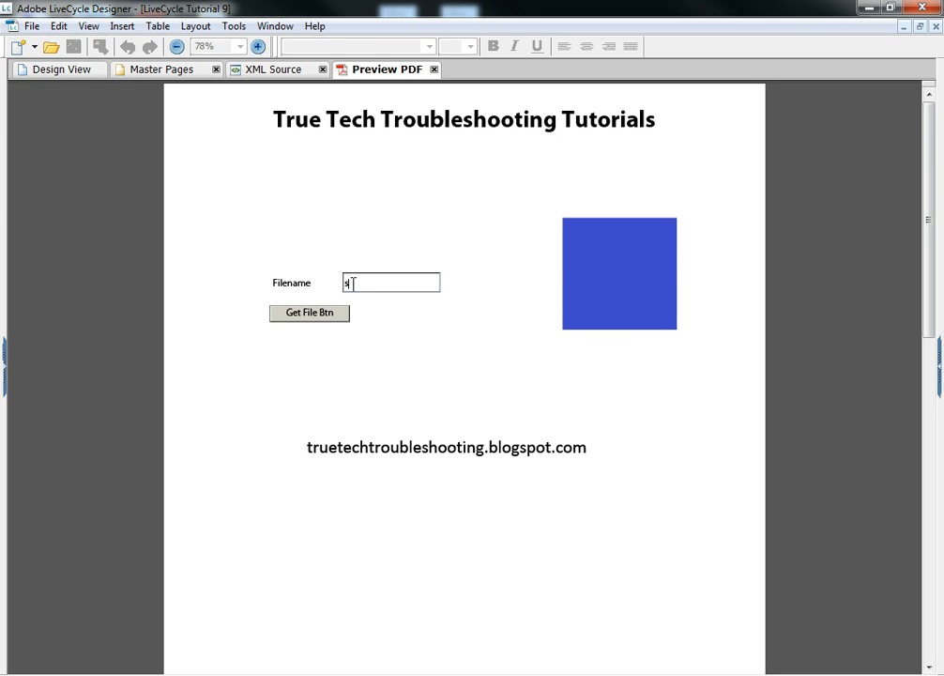
left_click(309, 313)
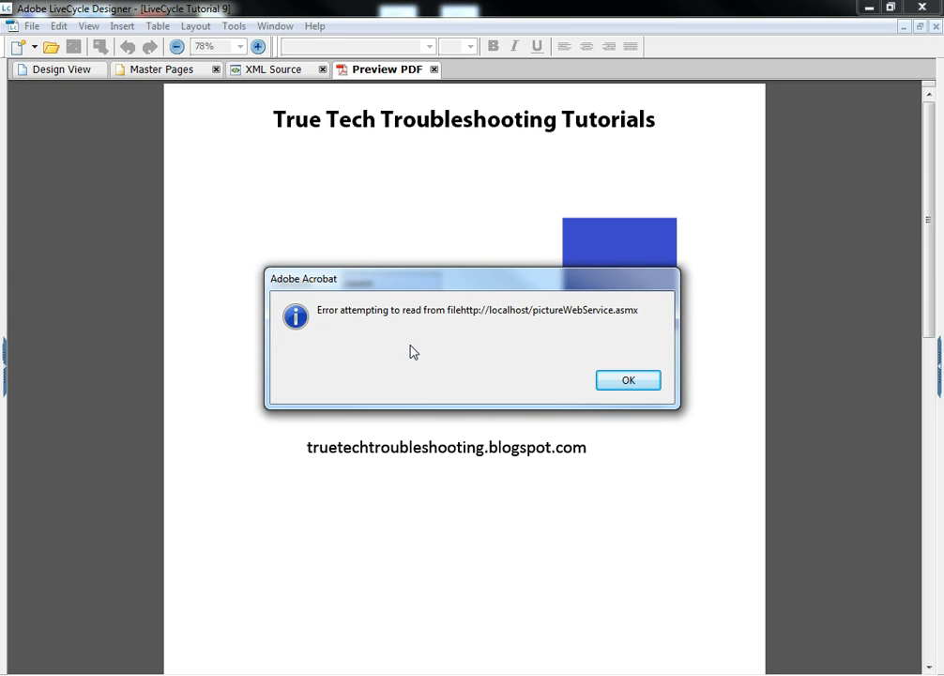
mouse_move(532, 285)
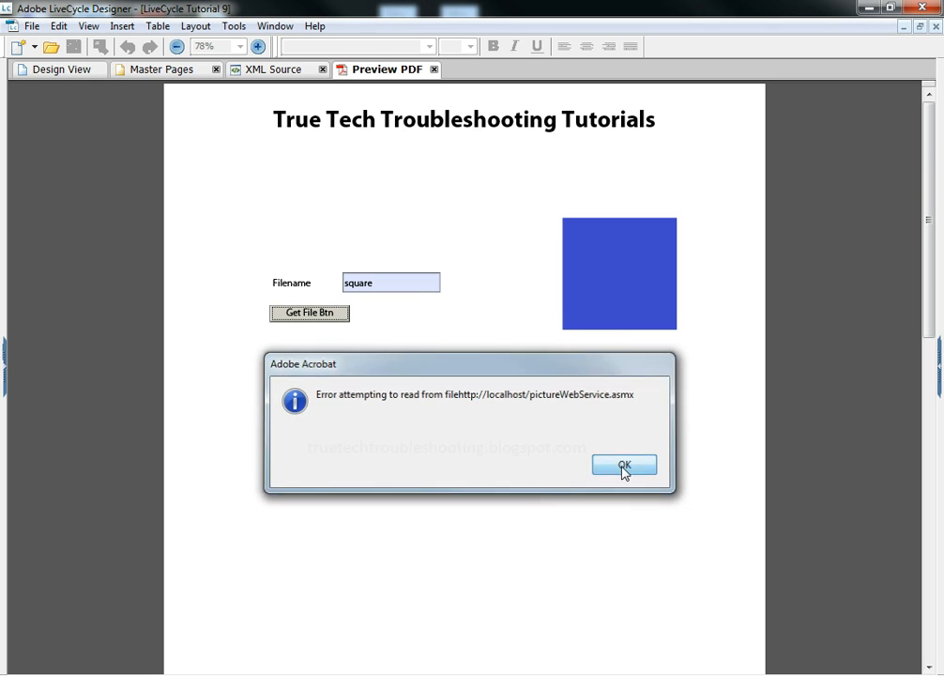
left_click(624, 465)
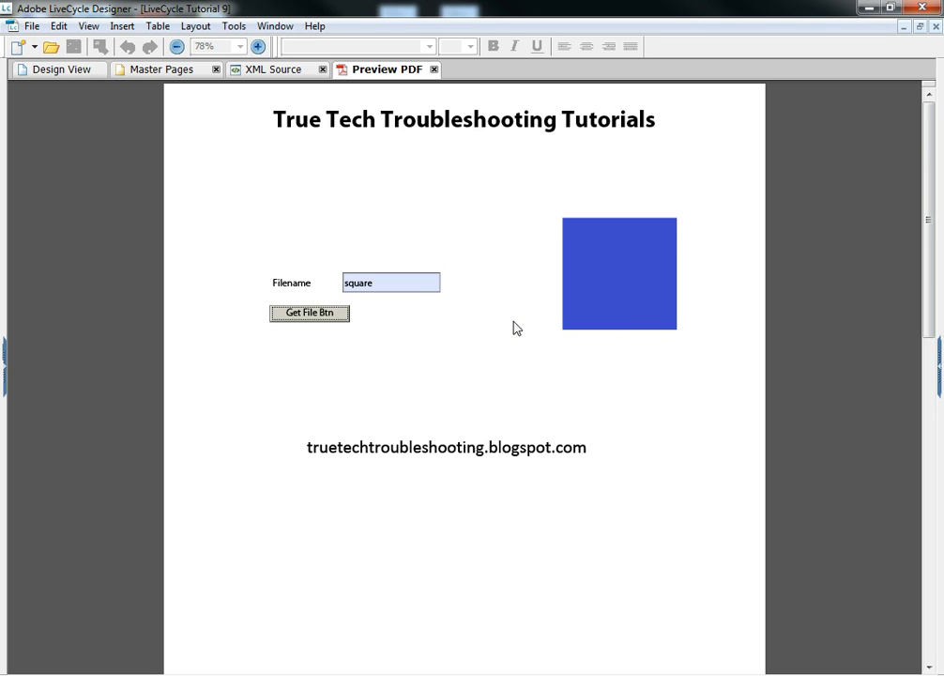
mouse_move(67, 85)
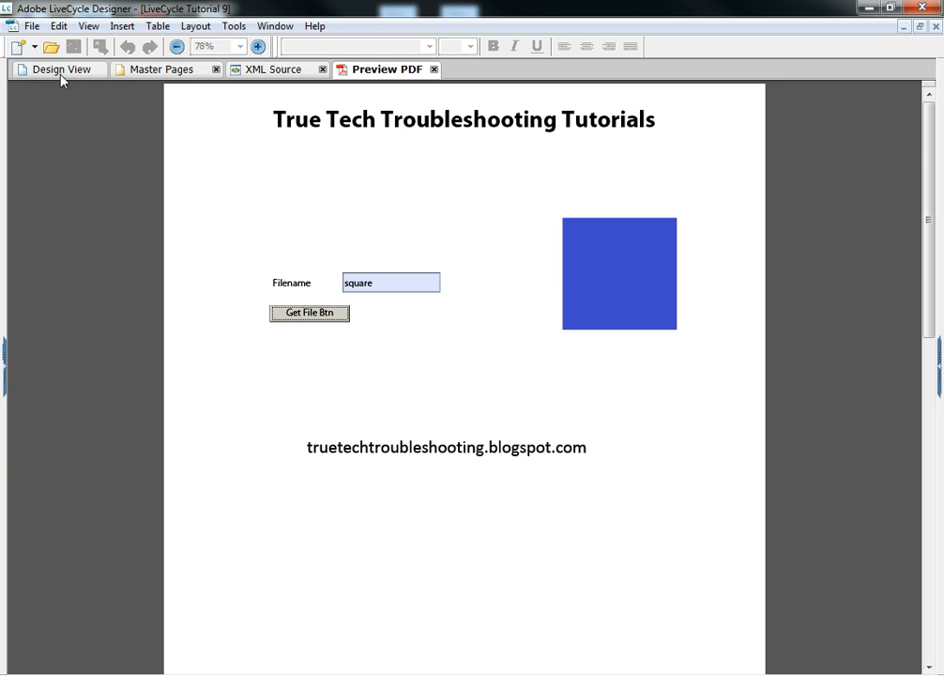
mouse_move(49, 78)
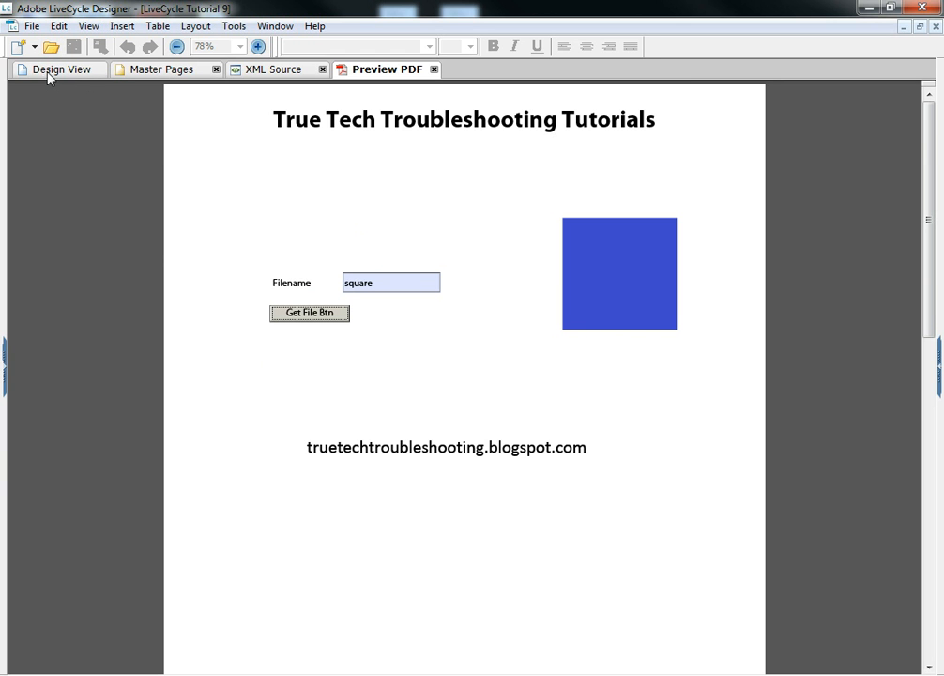
left_click(52, 71)
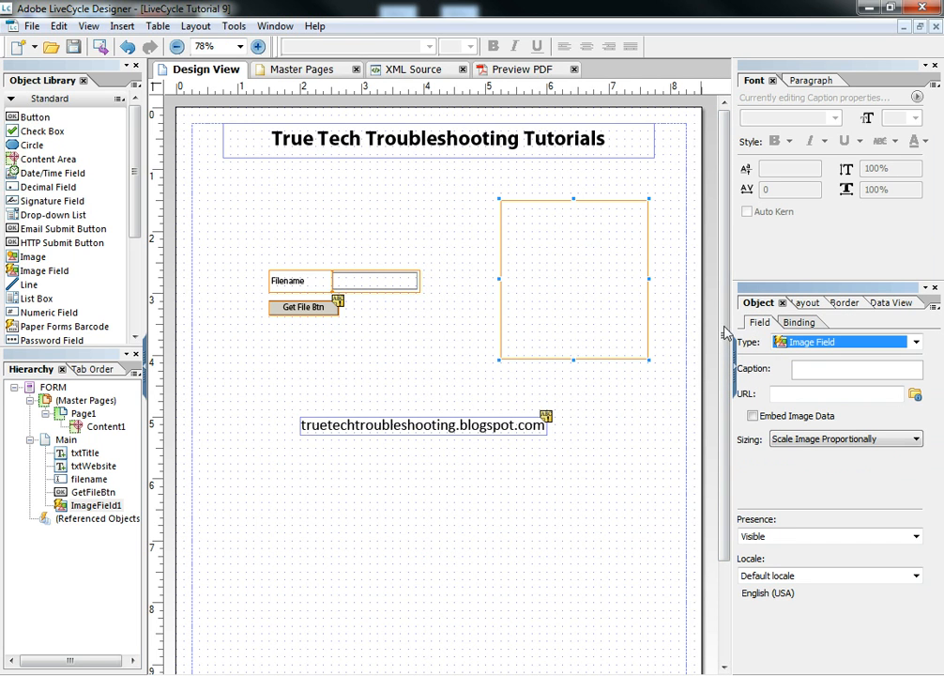
mouse_move(383, 343)
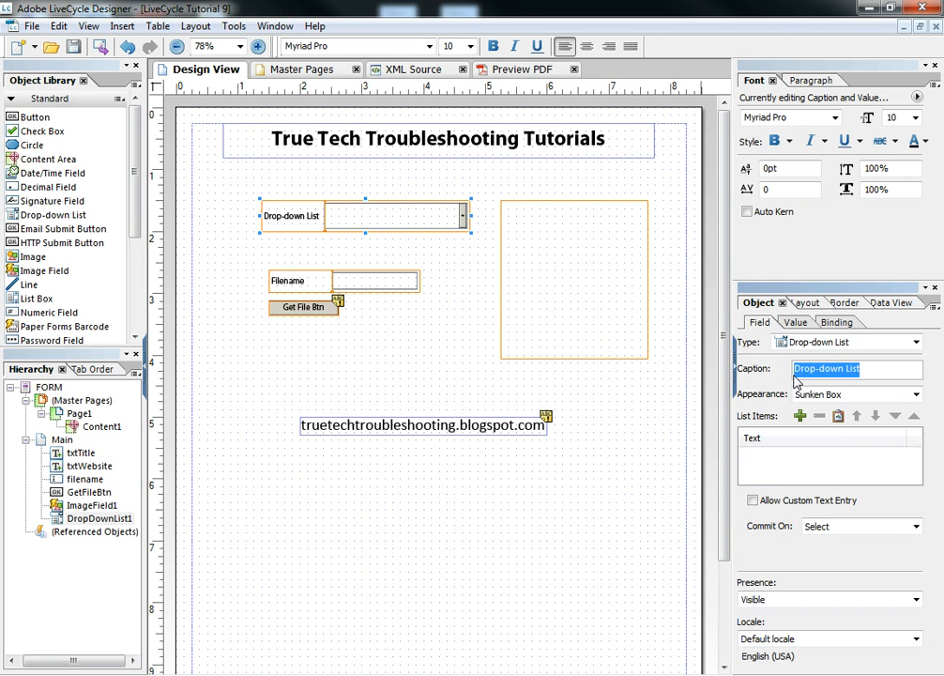
Caption the drop-down Get Picture and add list items Circle, Square and Triangle.
type("Get Picture")
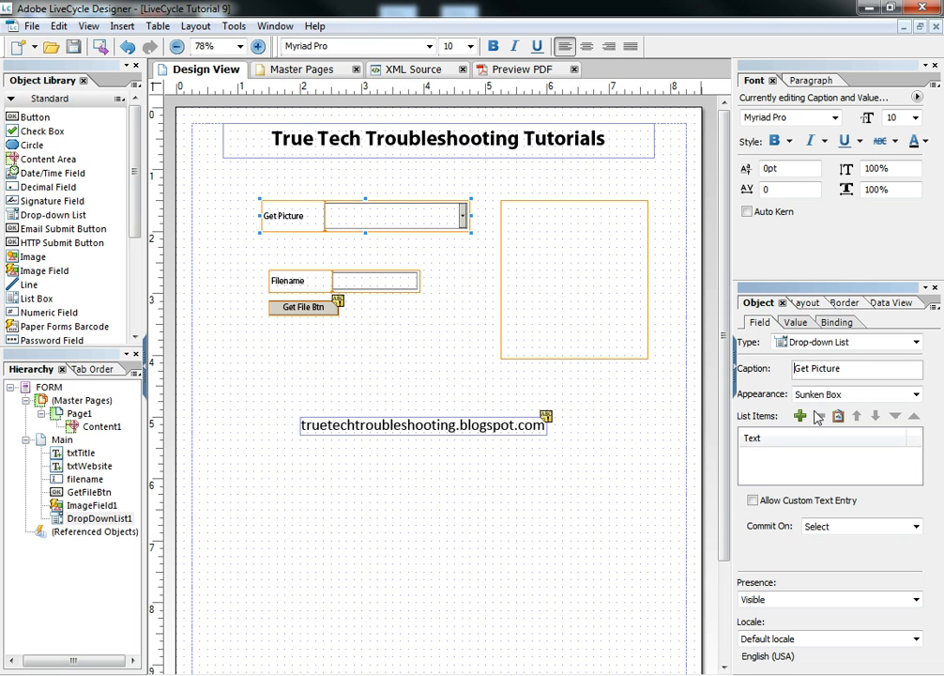
left_click(796, 415)
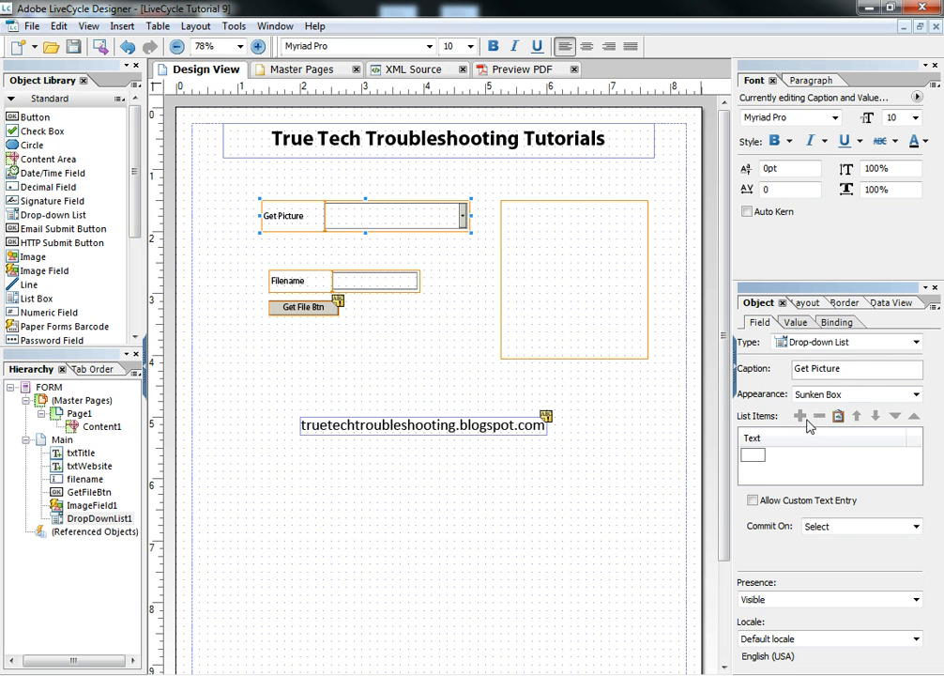
type("Circle")
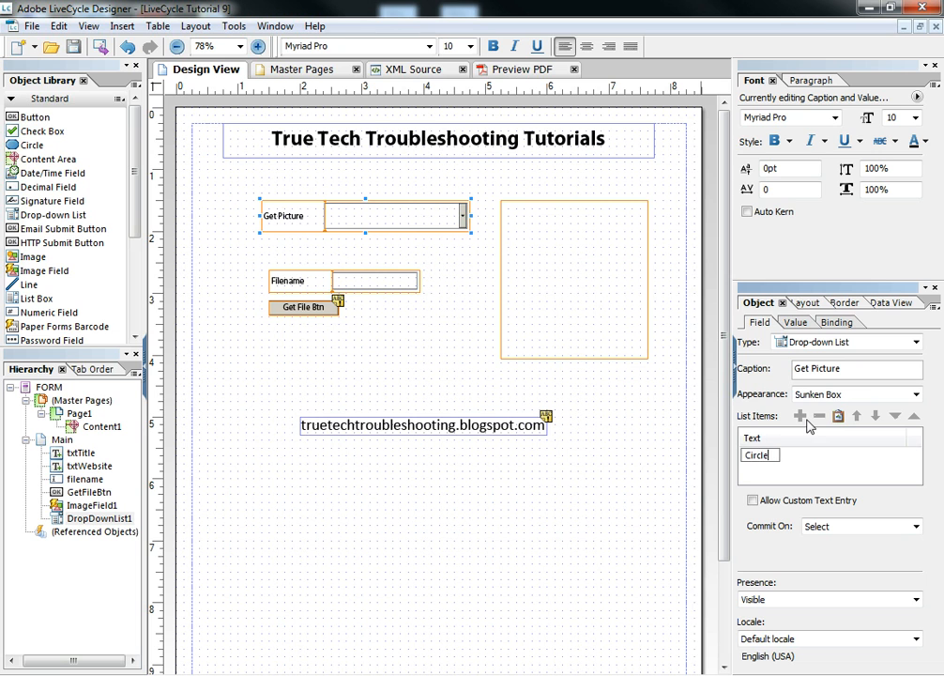
type("Square")
type("Triangle")
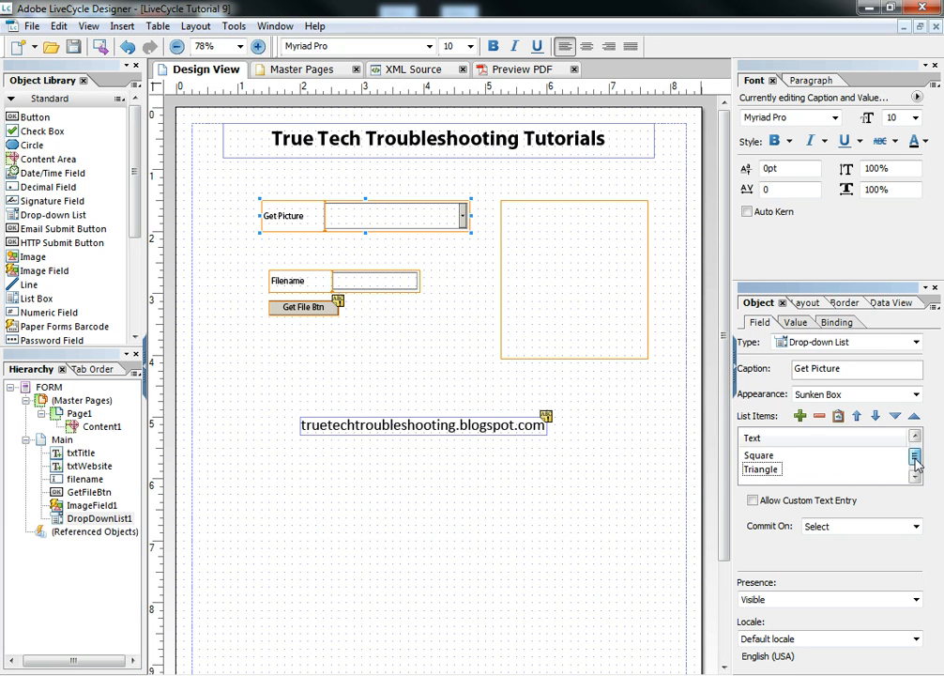
left_click(833, 322)
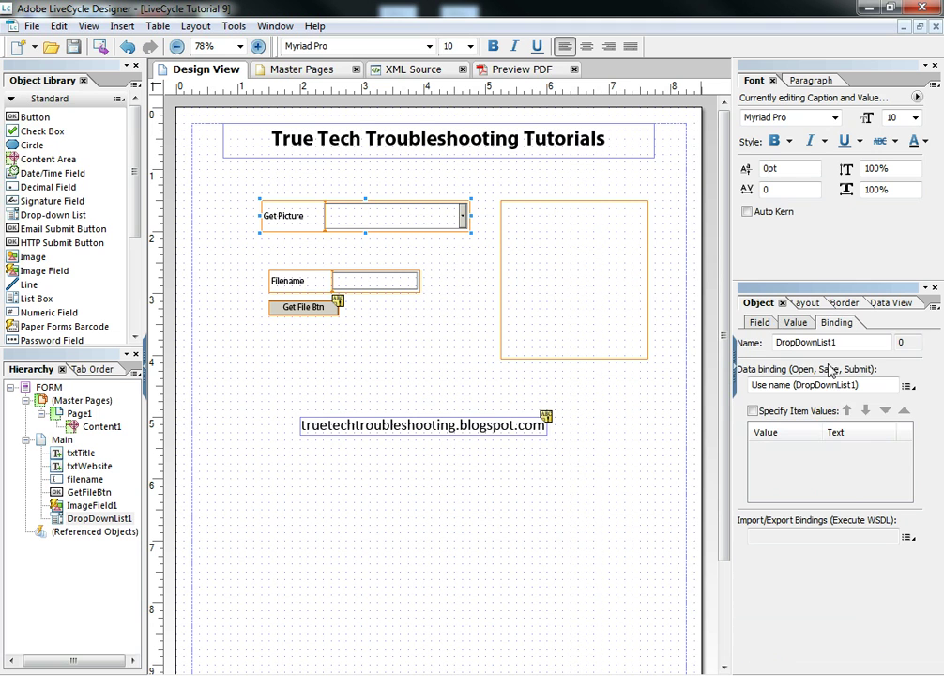
mouse_move(825, 322)
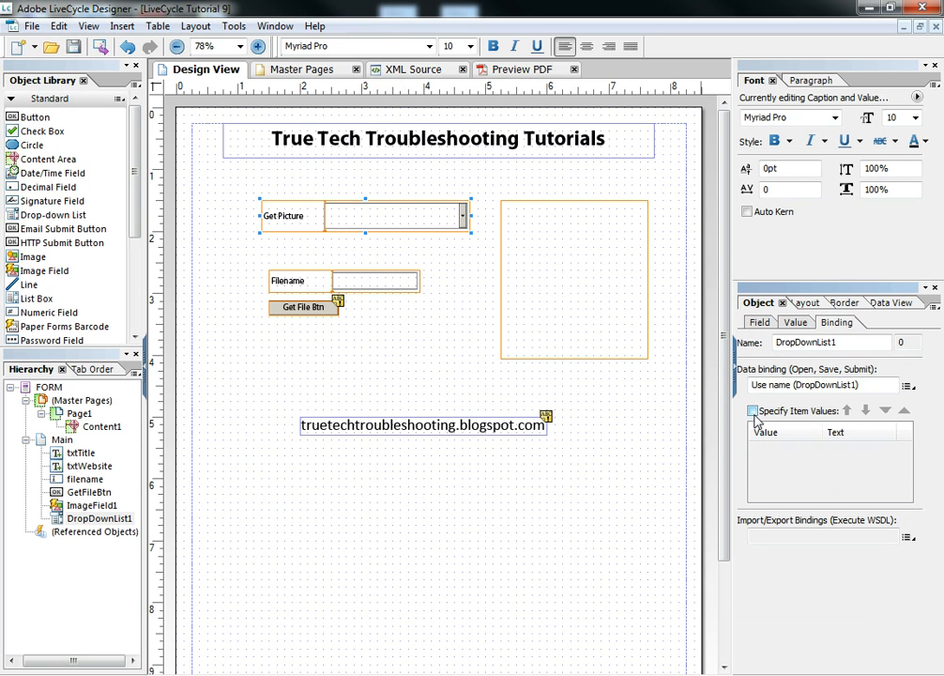
left_click(759, 322)
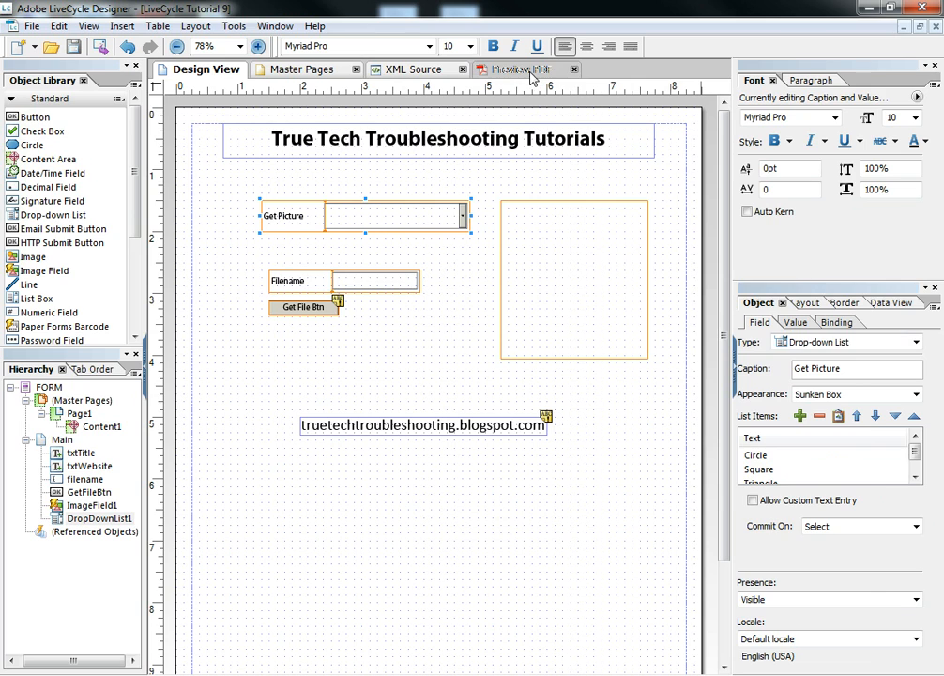
left_click(519, 68)
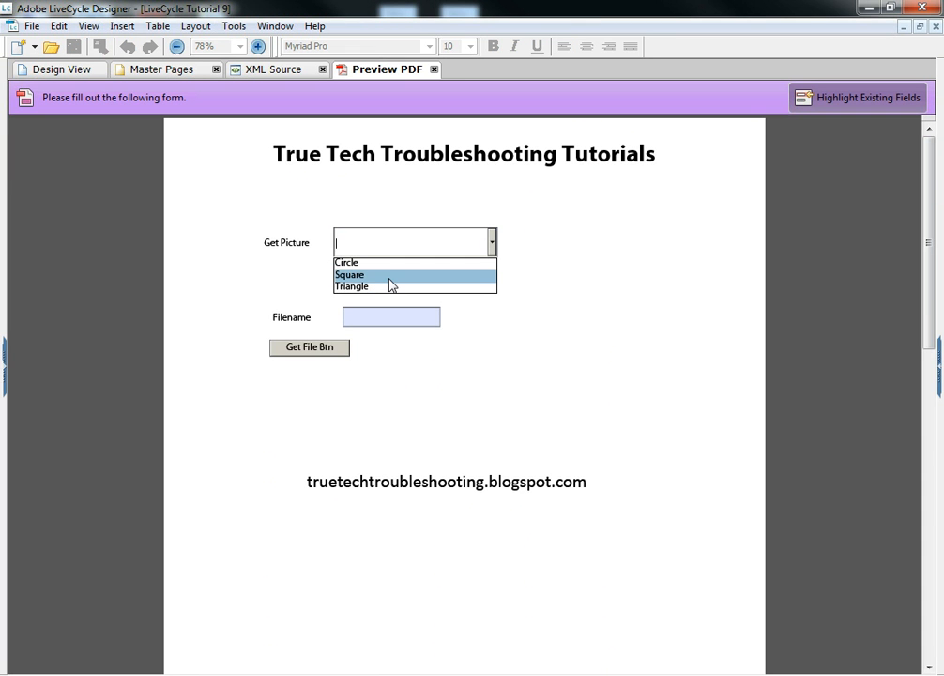
left_click(351, 275)
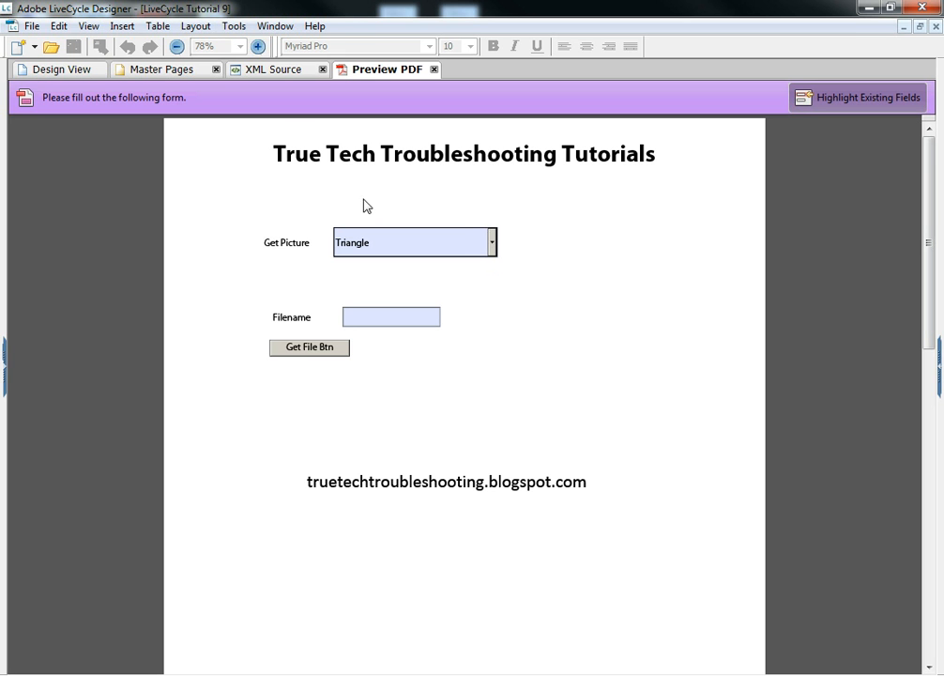
left_click(64, 68)
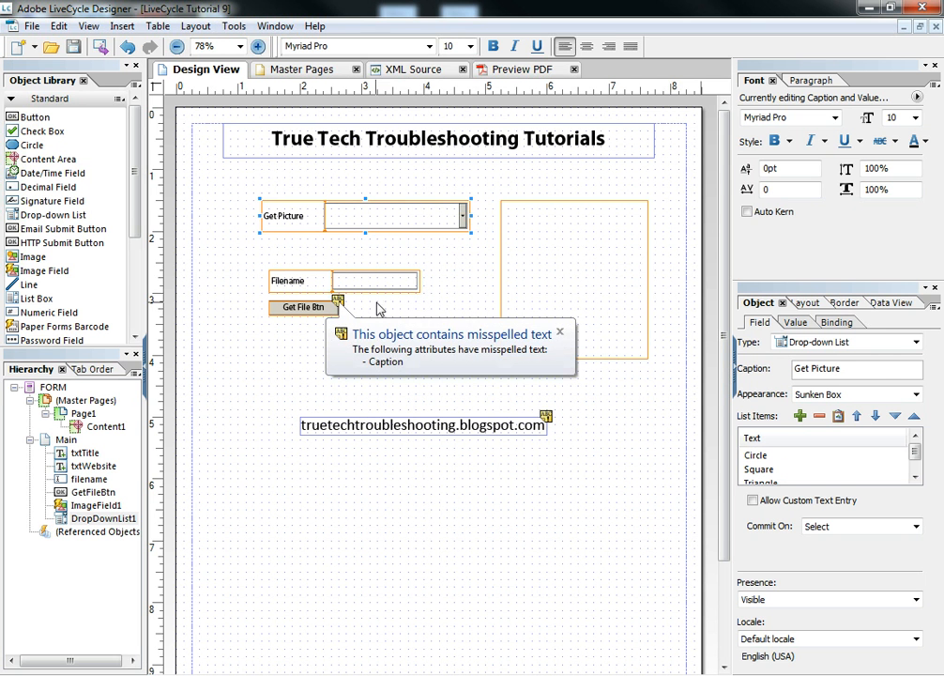
mouse_move(552, 340)
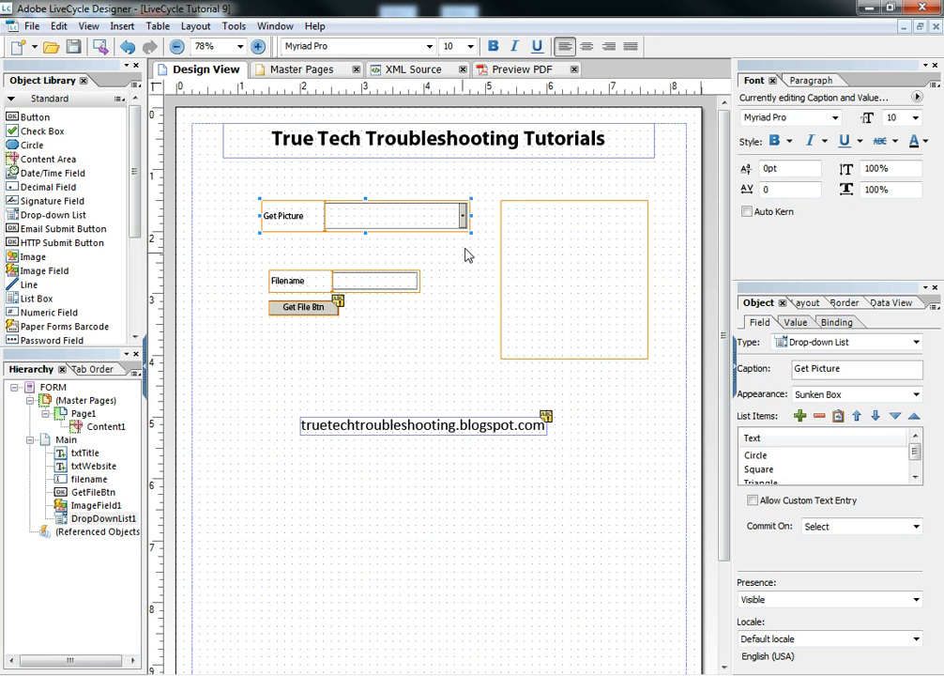
mouse_move(463, 254)
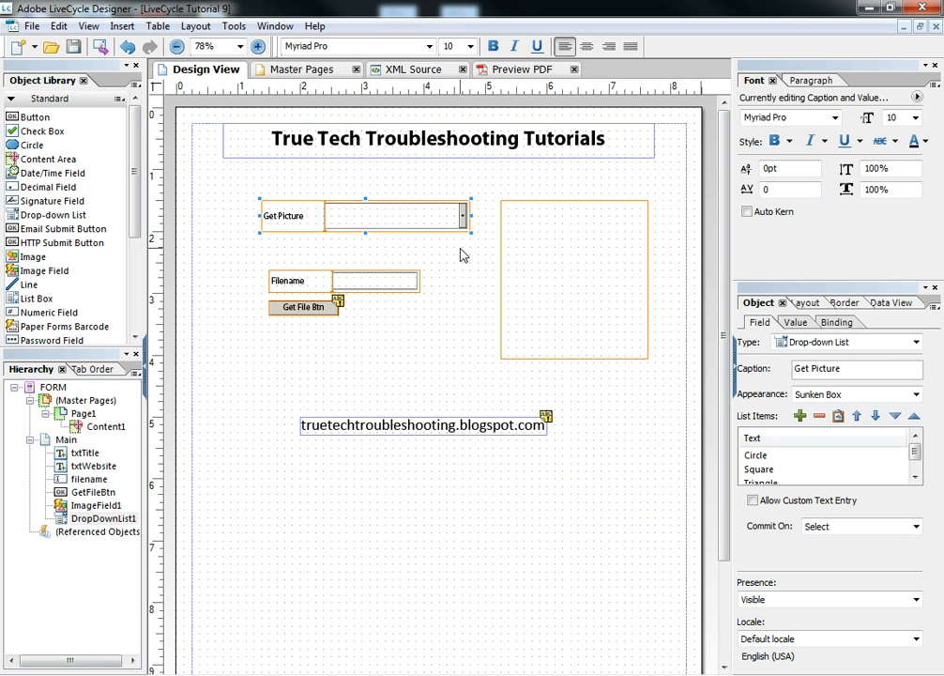
mouse_move(458, 261)
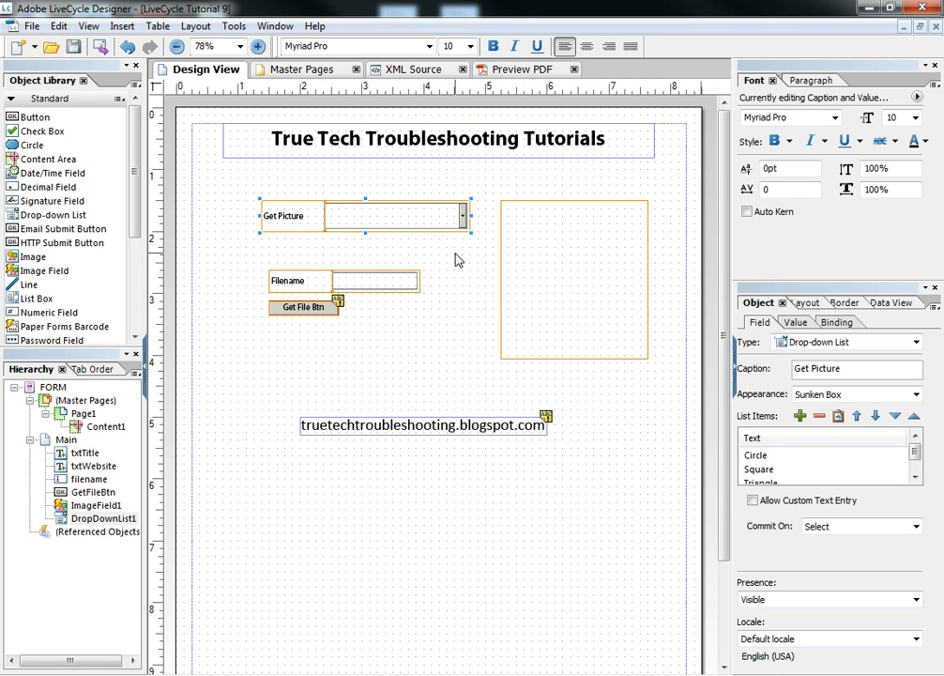
Turn on Specify Item Values and enter images/circle, images/square and images/triangle as item values.
left_click(832, 322)
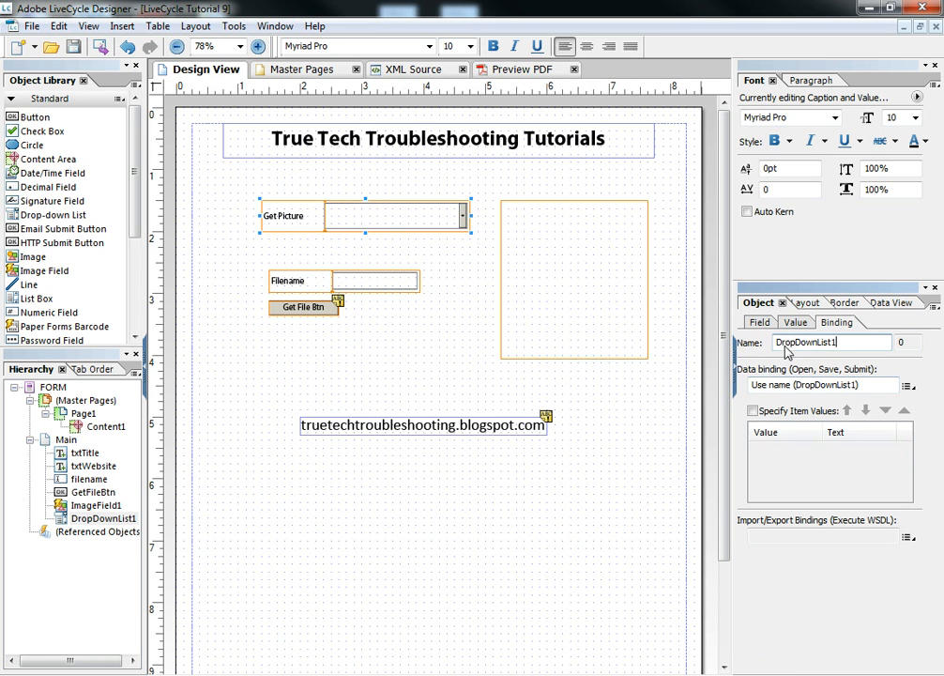
left_click(754, 408)
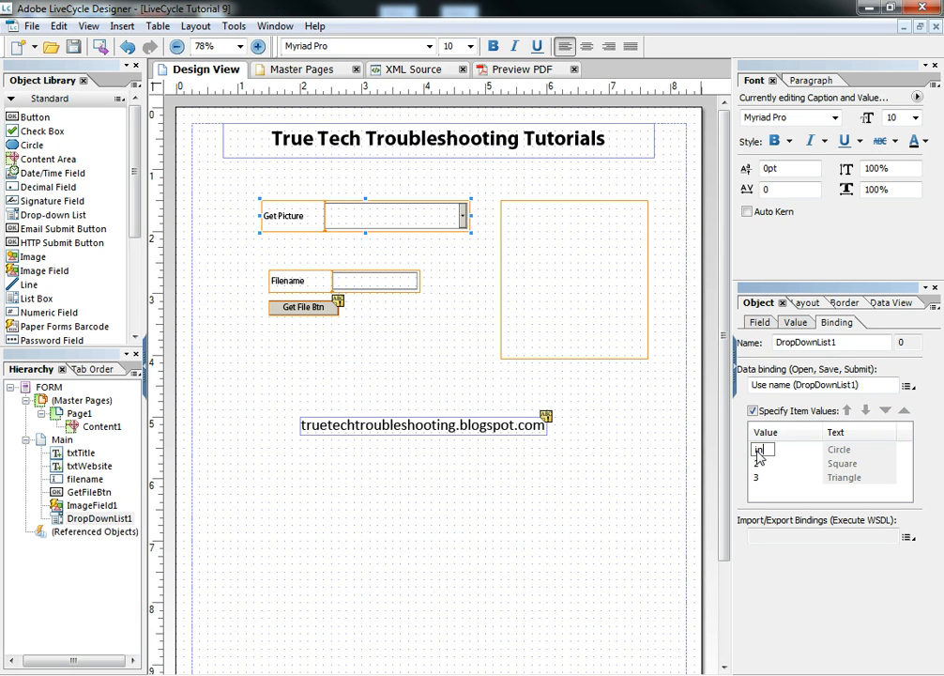
type("images/circle....")
left_click(785, 462)
type("imaga")
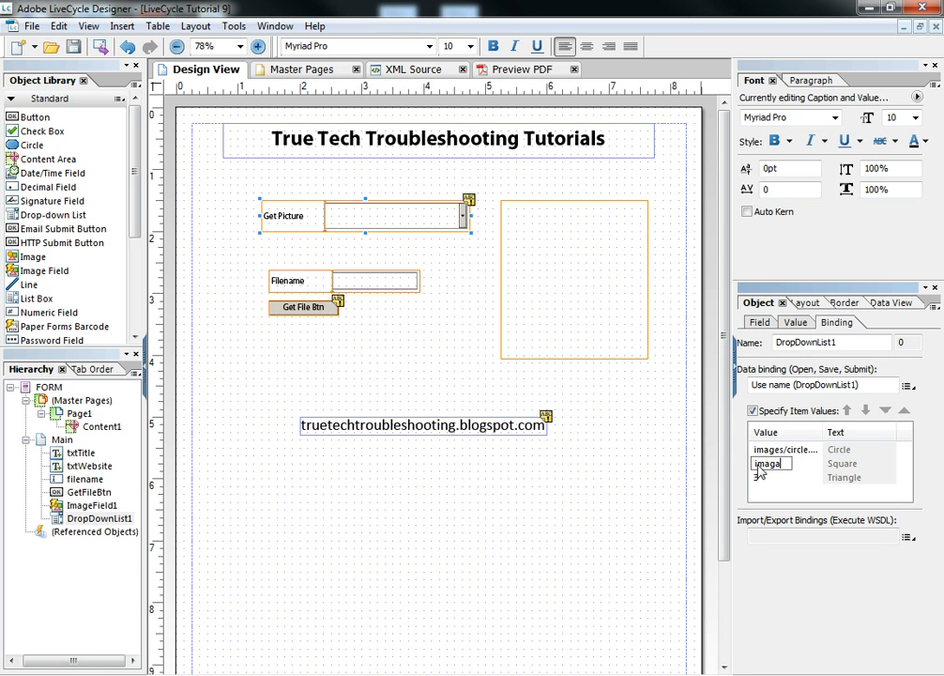
type("images/squar...")
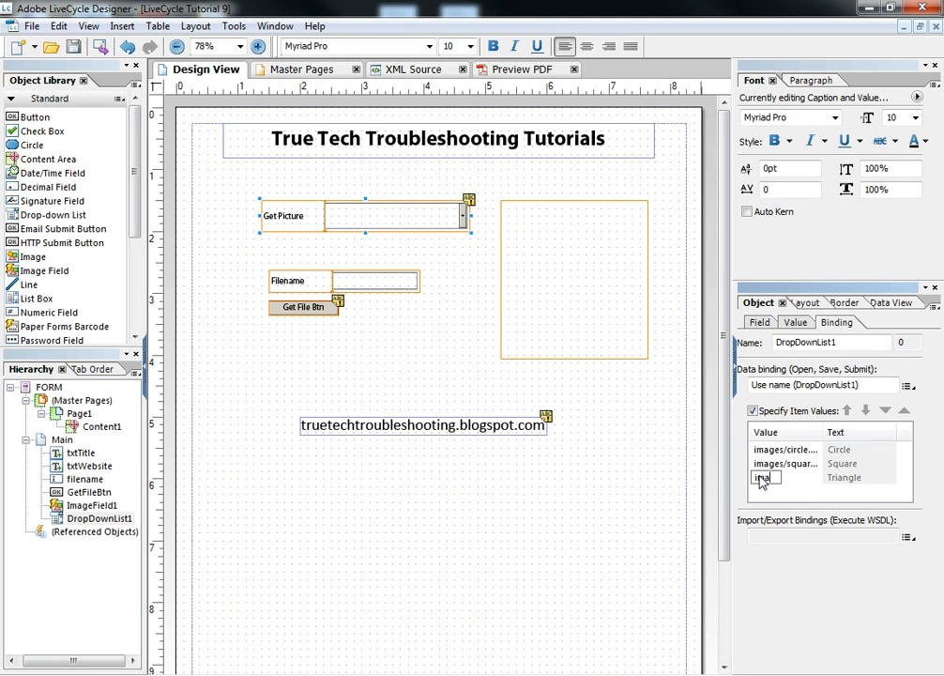
type("images/tria")
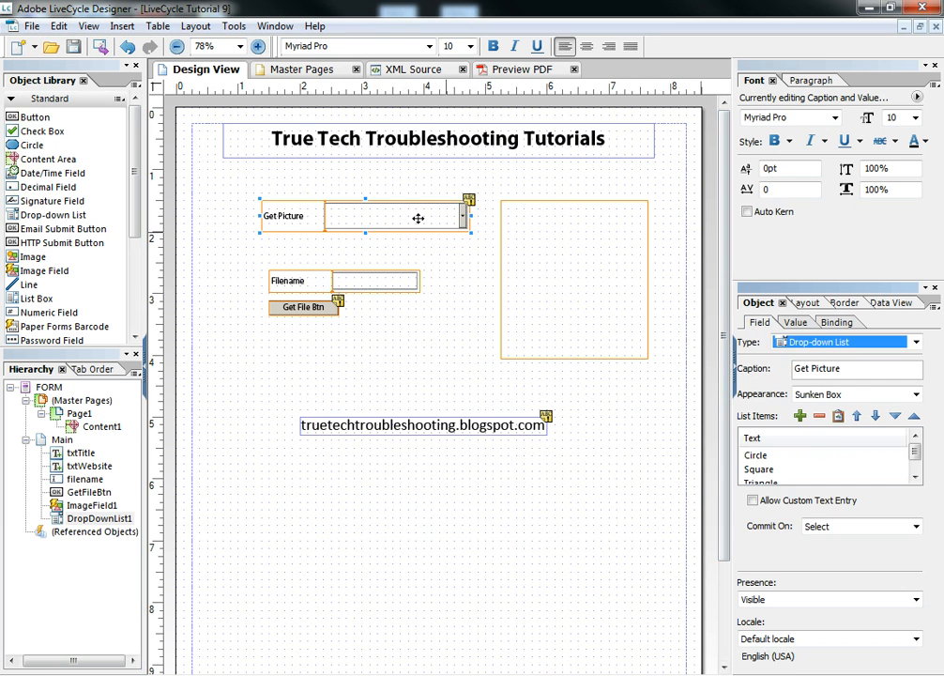
mouse_move(333, 201)
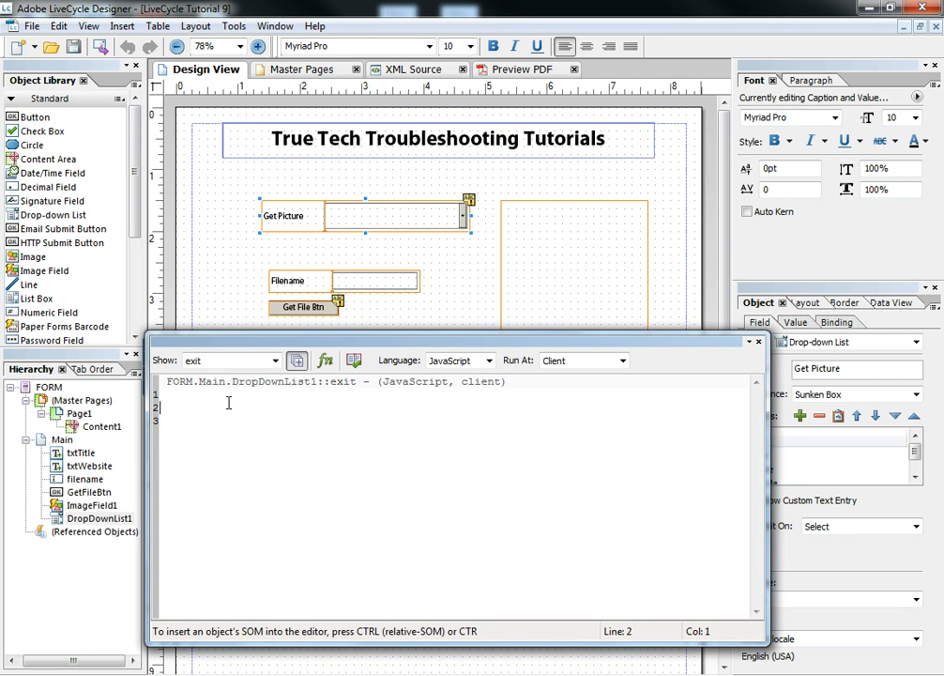
Write the exit script line this.parent.filename.rawValue = this.rawValue; for DropDownList1.
type("this.parent.")
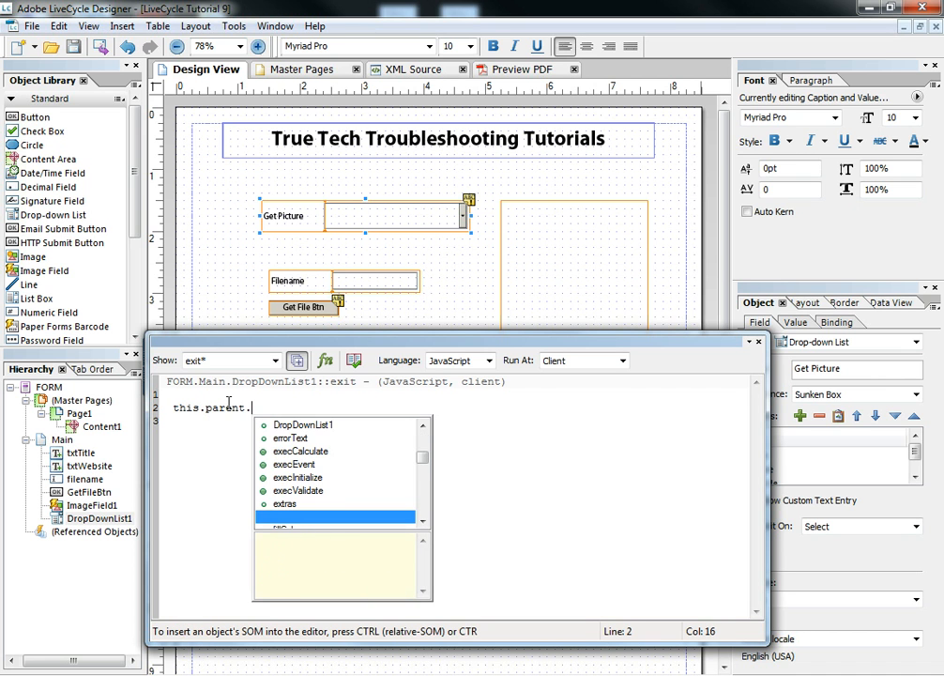
type("filename.rawValue =")
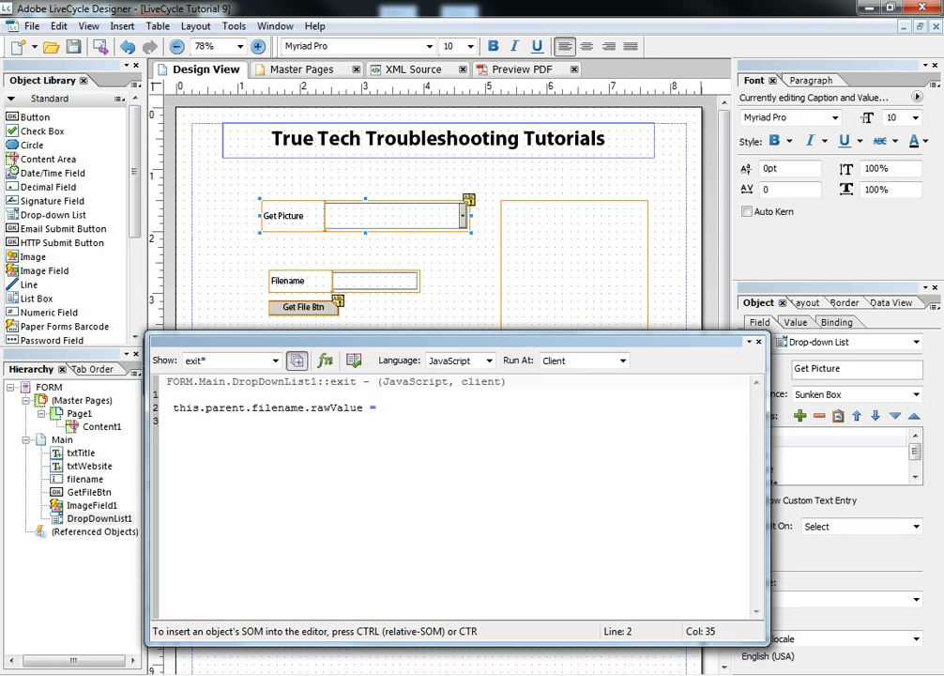
type("this.rawValue;")
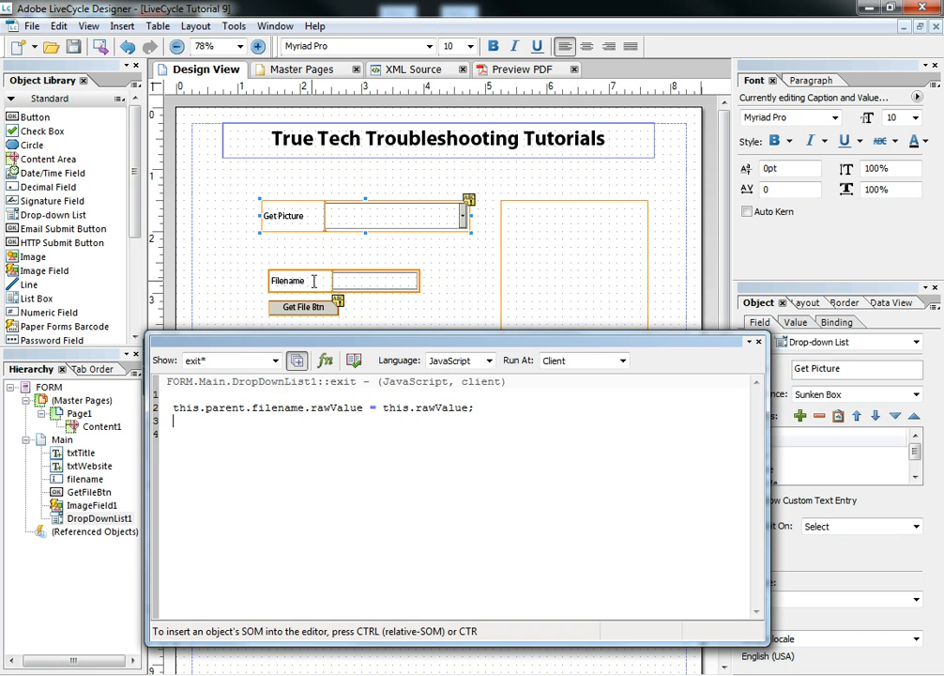
mouse_move(324, 286)
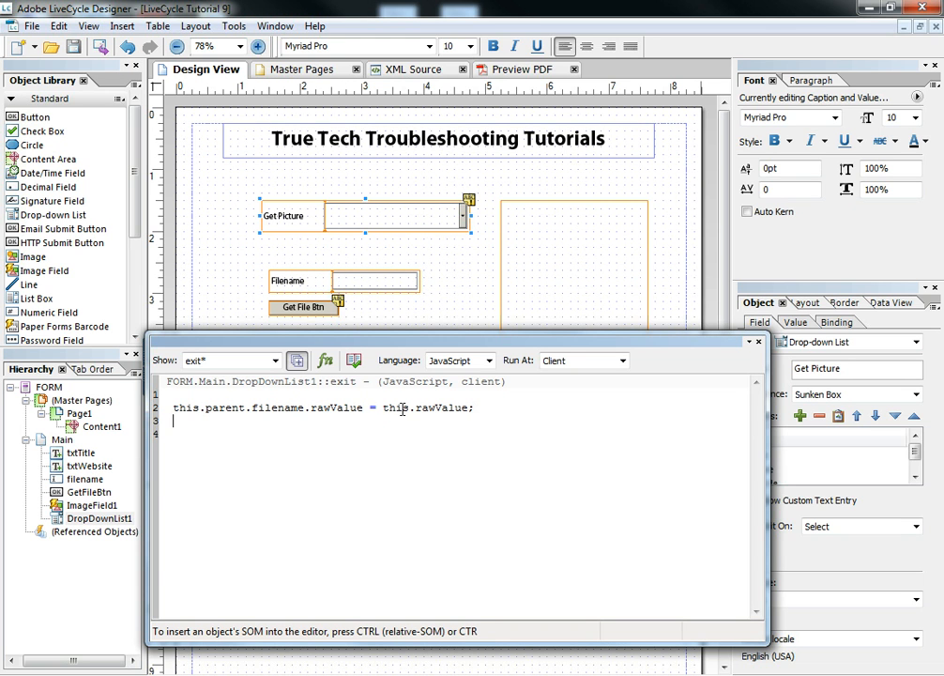
mouse_move(370, 216)
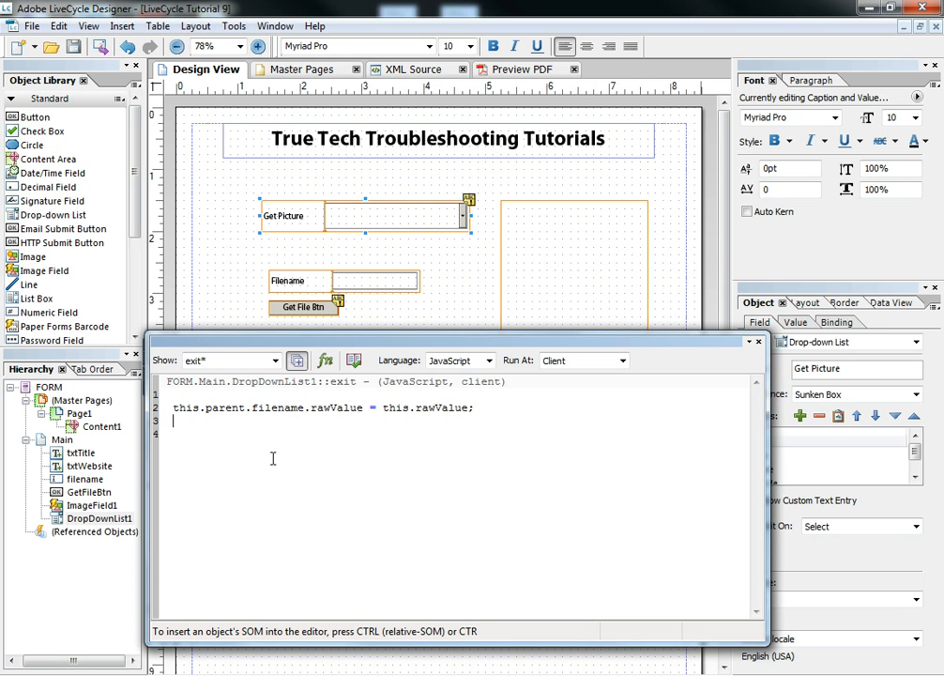
Add this.parent.GetFileBtn.execEvent("click"); to trigger the Get File button.
type("this.parent.")
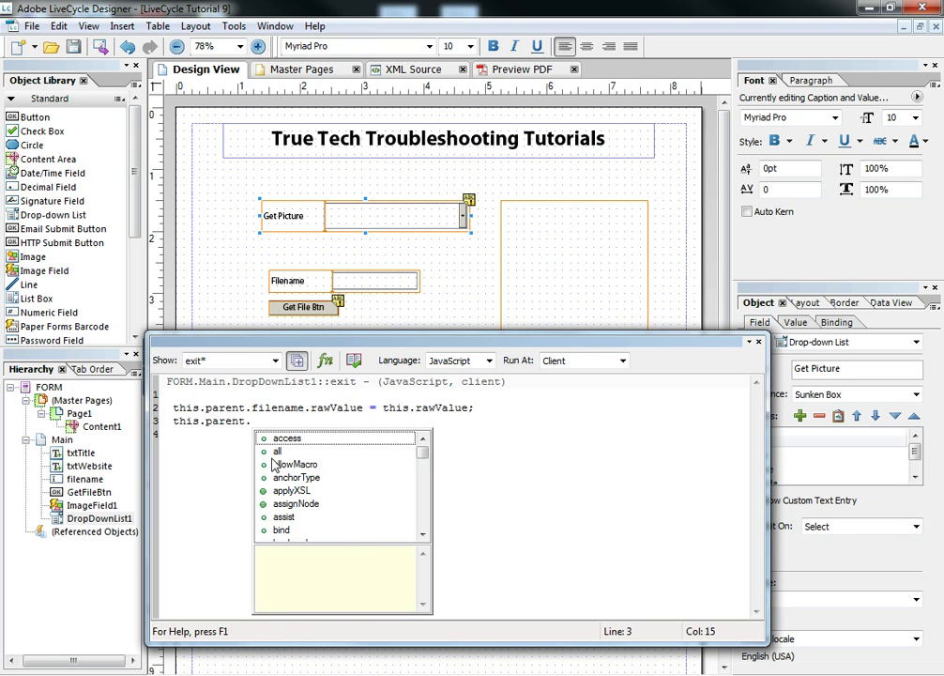
type("GetFileBtn")
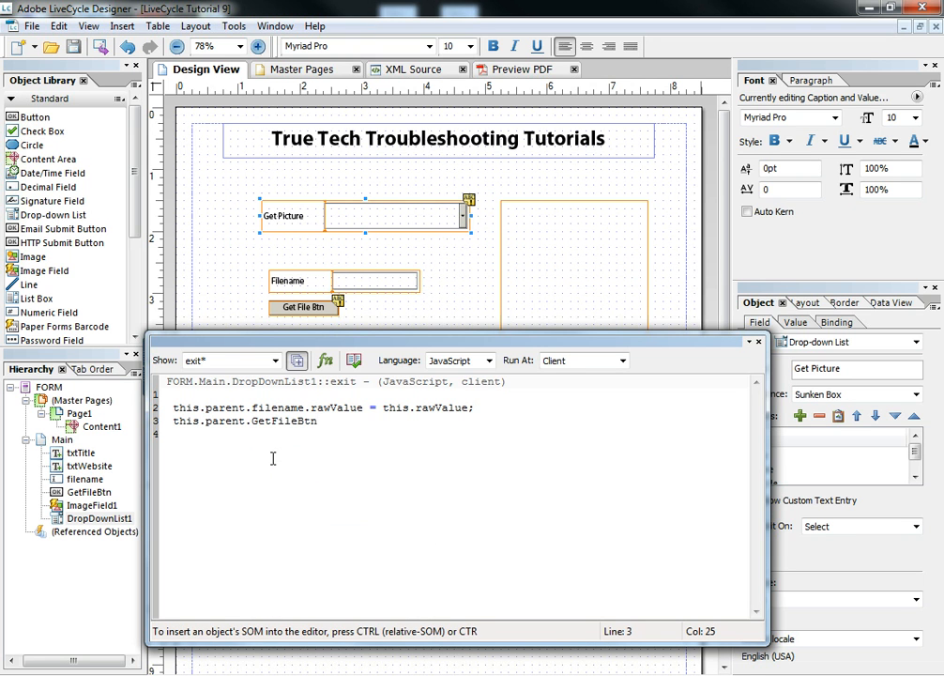
type(".execEvent(")
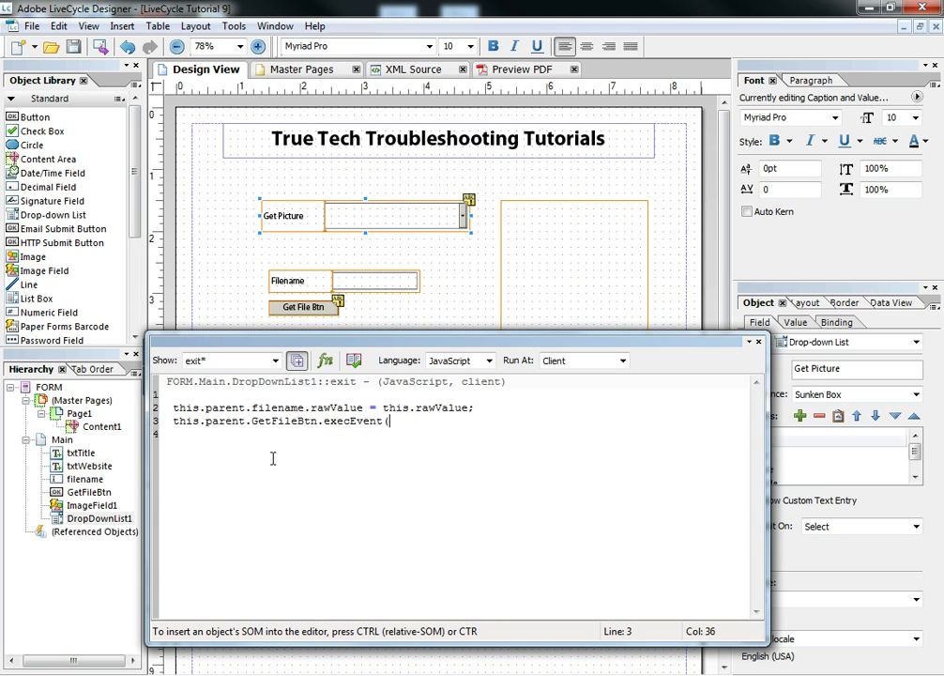
type("\"click")
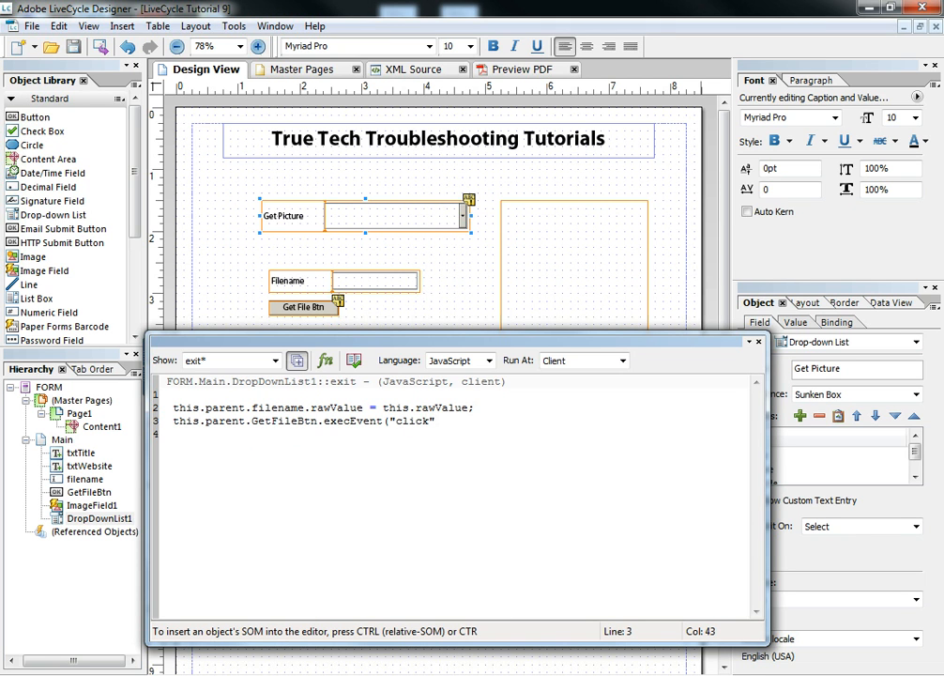
type(";")
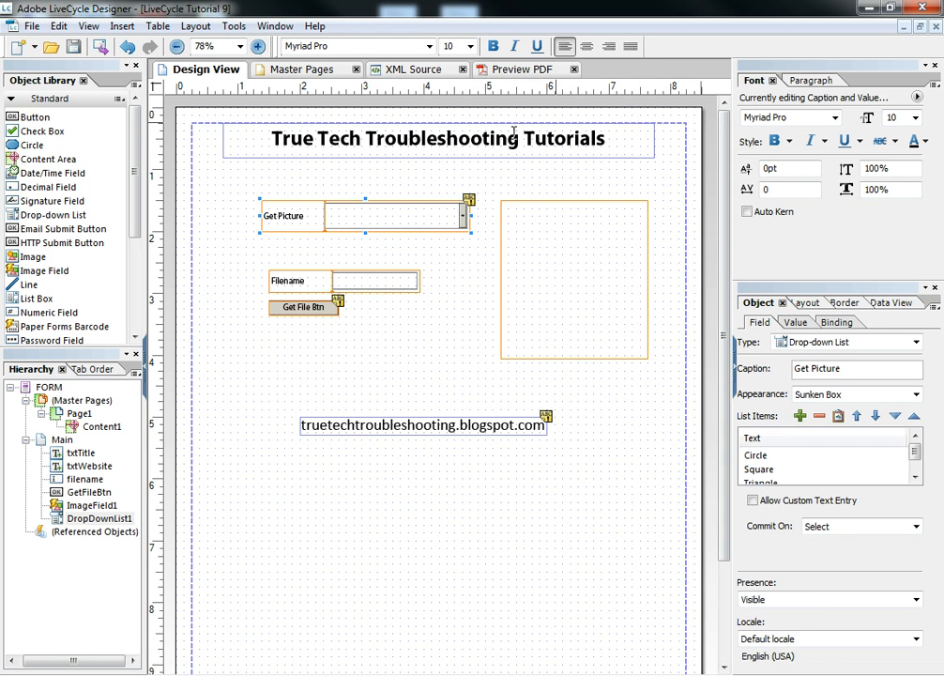
Preview the PDF, choose Triangle then Circle from Get Picture, and return to Design View.
left_click(524, 68)
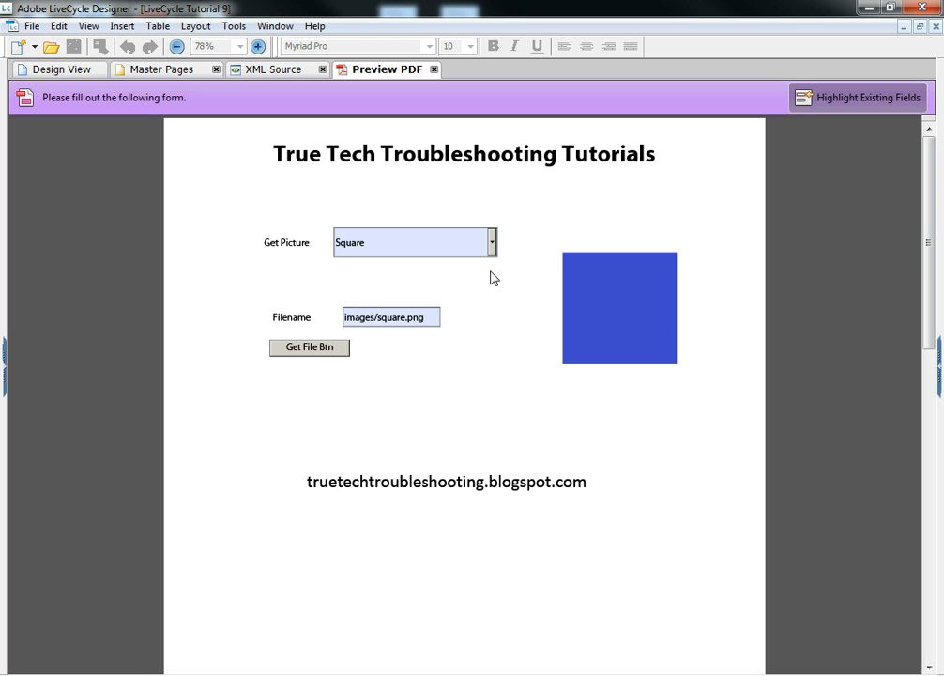
left_click(493, 242)
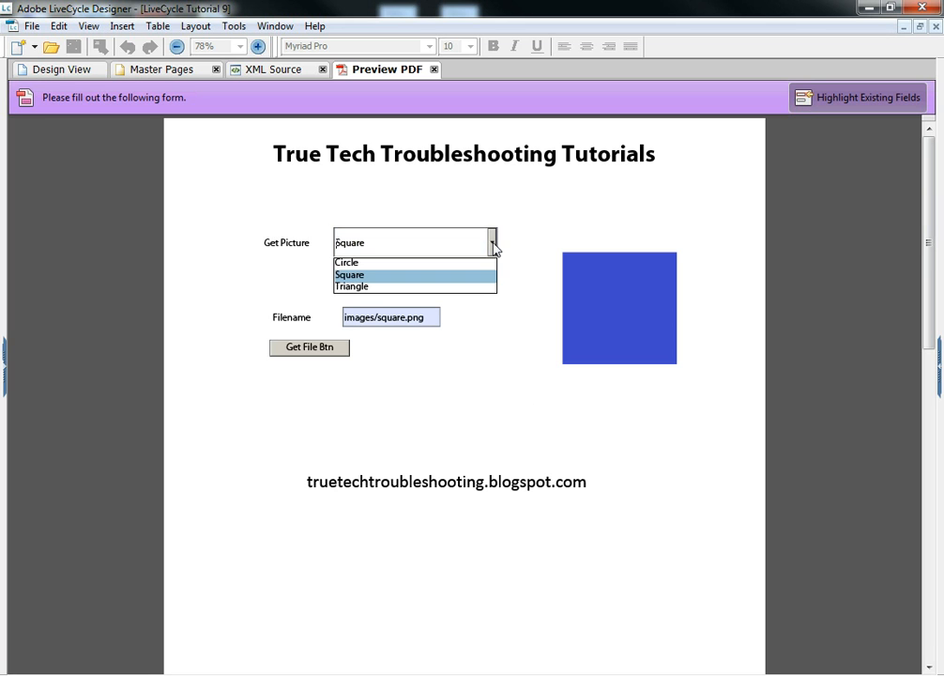
mouse_move(455, 286)
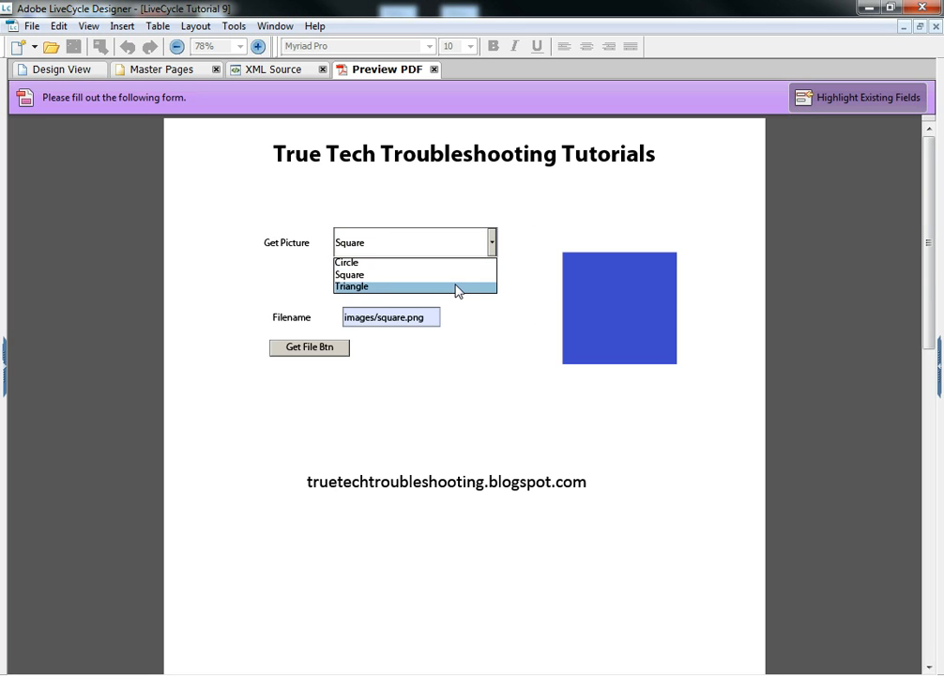
left_click(352, 286)
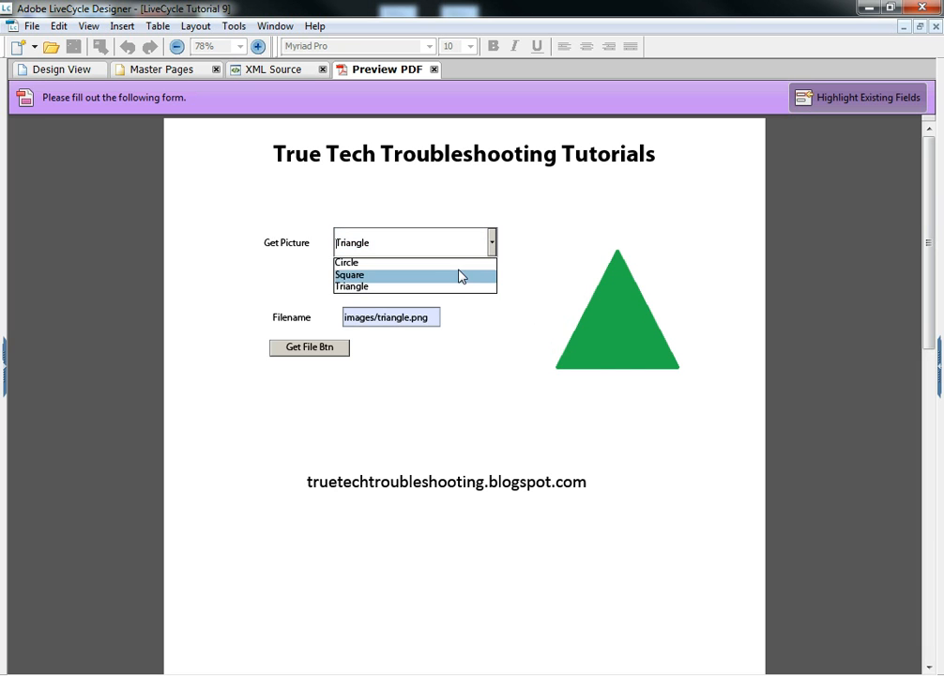
left_click(347, 262)
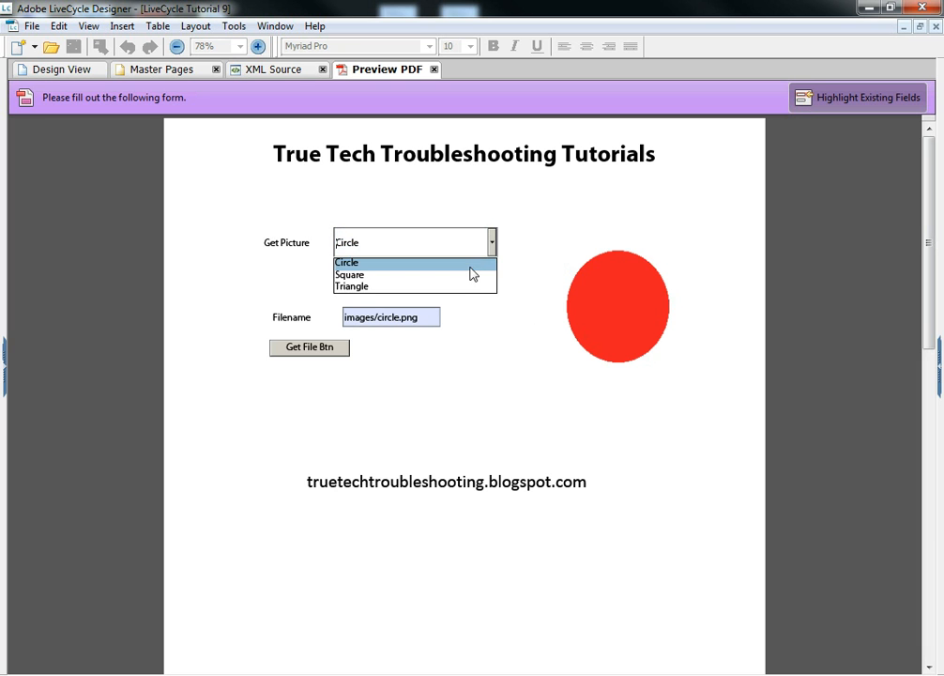
left_click(350, 274)
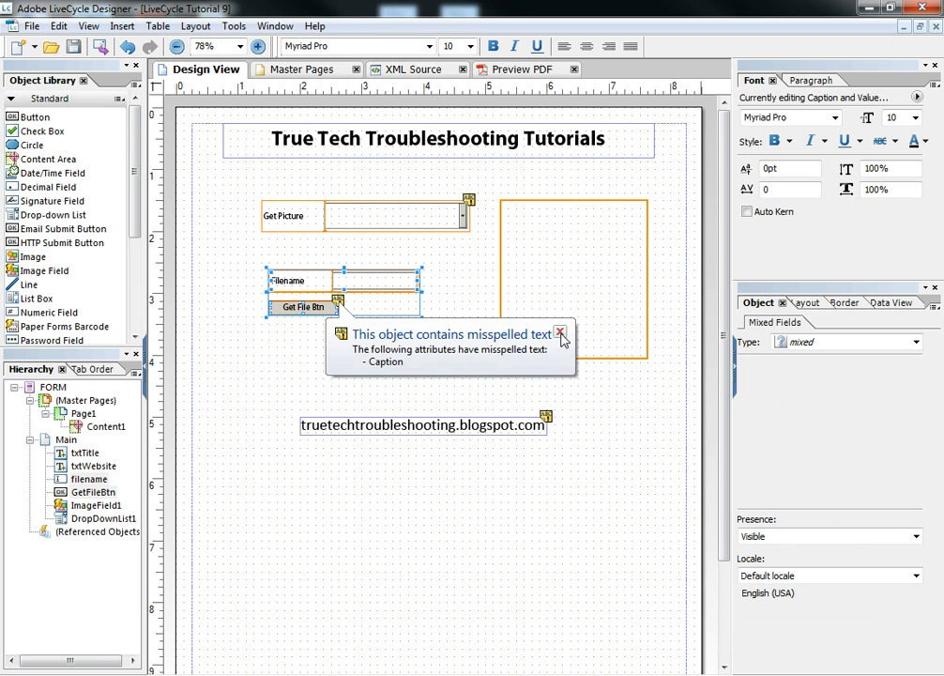
Set Filename and Get File Btn presence to Hidden (Exclude from Layout) and preview the PDF.
left_click(557, 334)
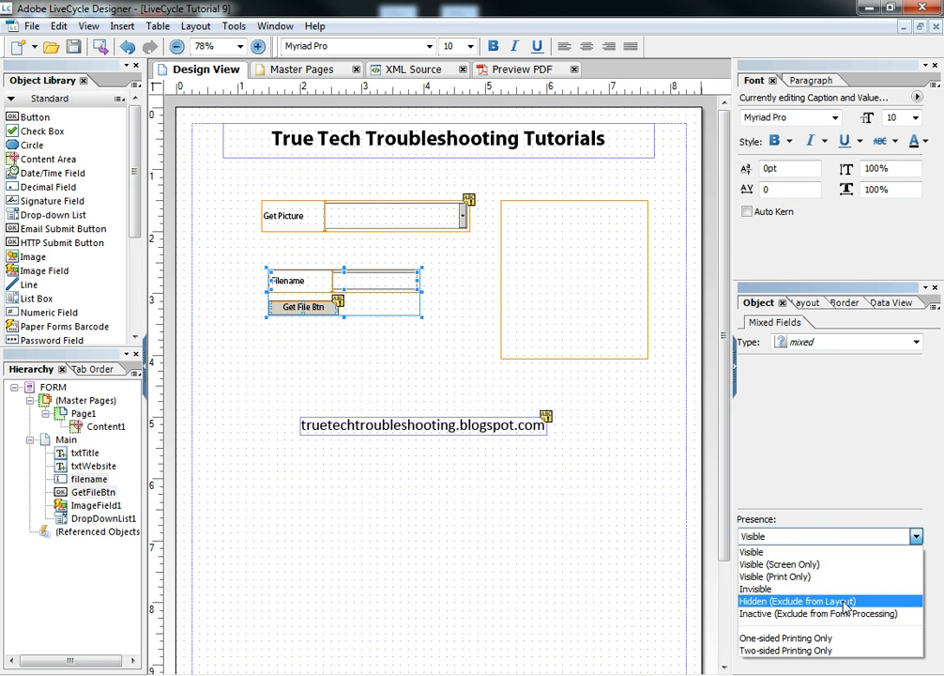
left_click(799, 595)
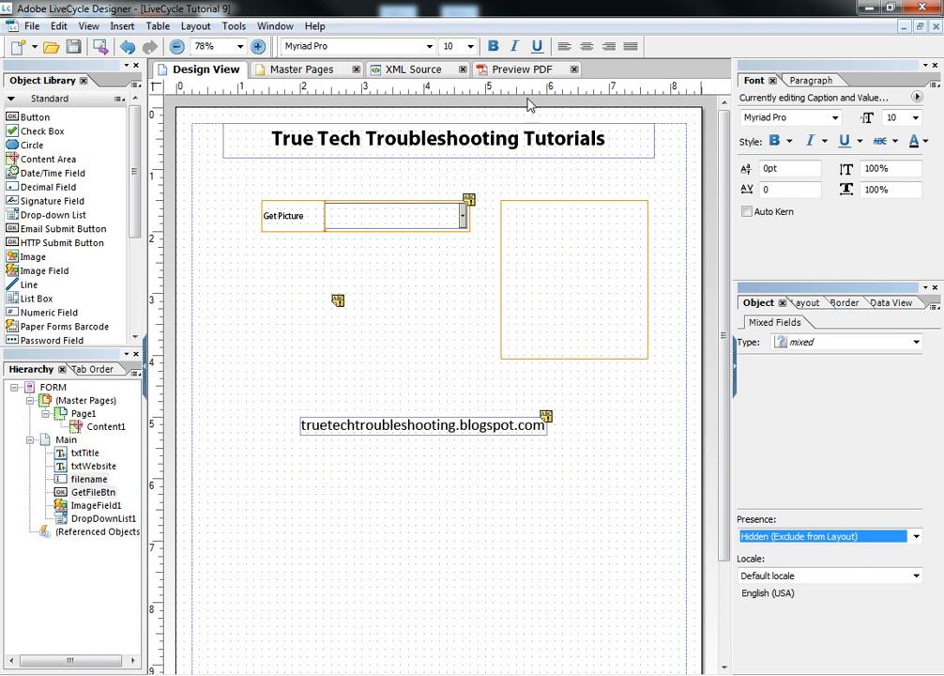
left_click(523, 69)
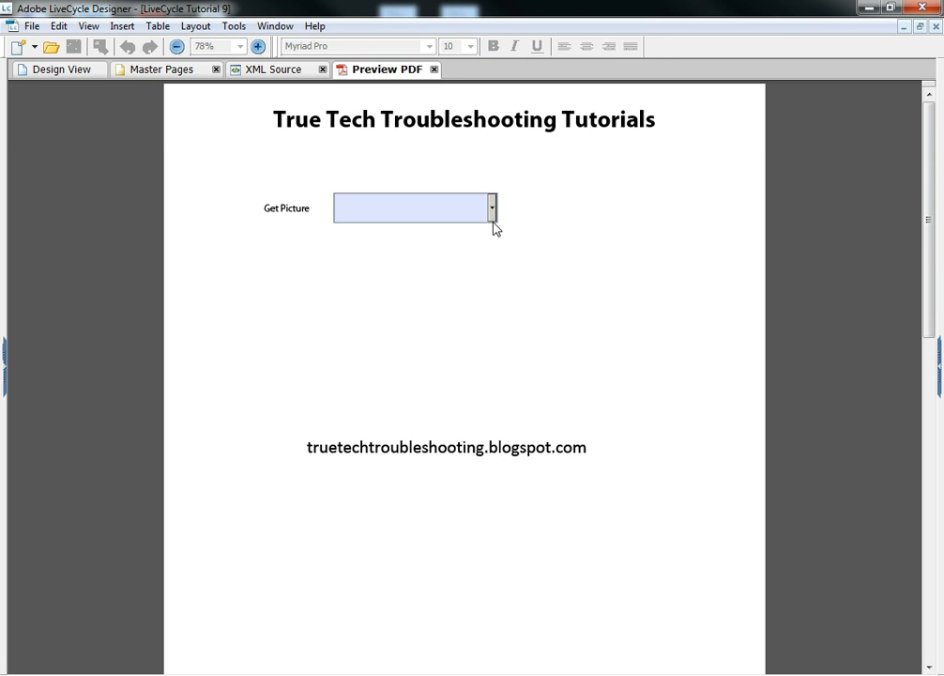
Choose Square, Triangle and Circle from Get Picture to check each image loads.
left_click(490, 207)
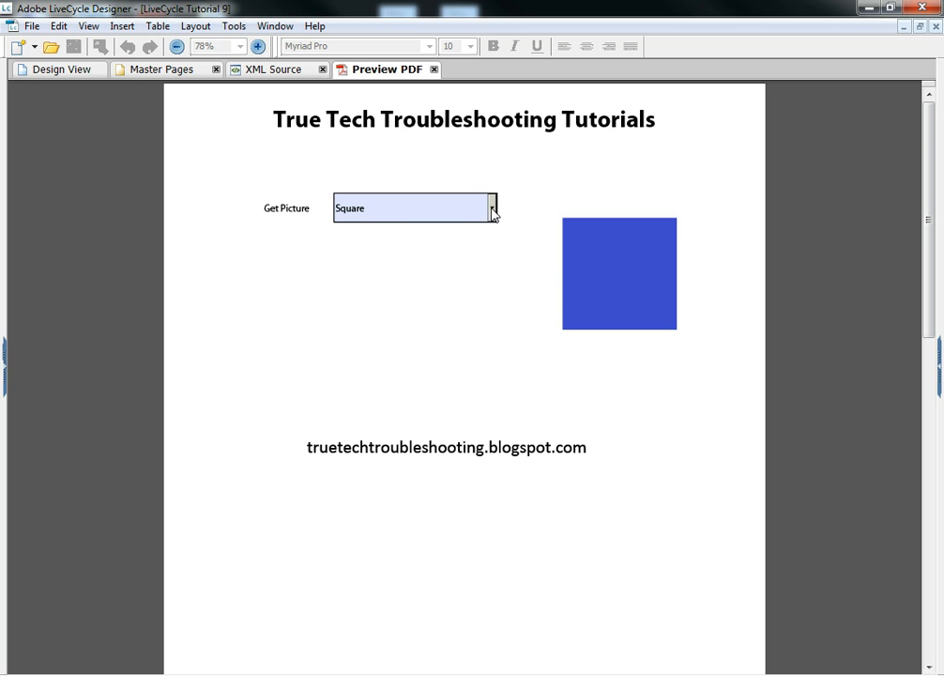
left_click(366, 251)
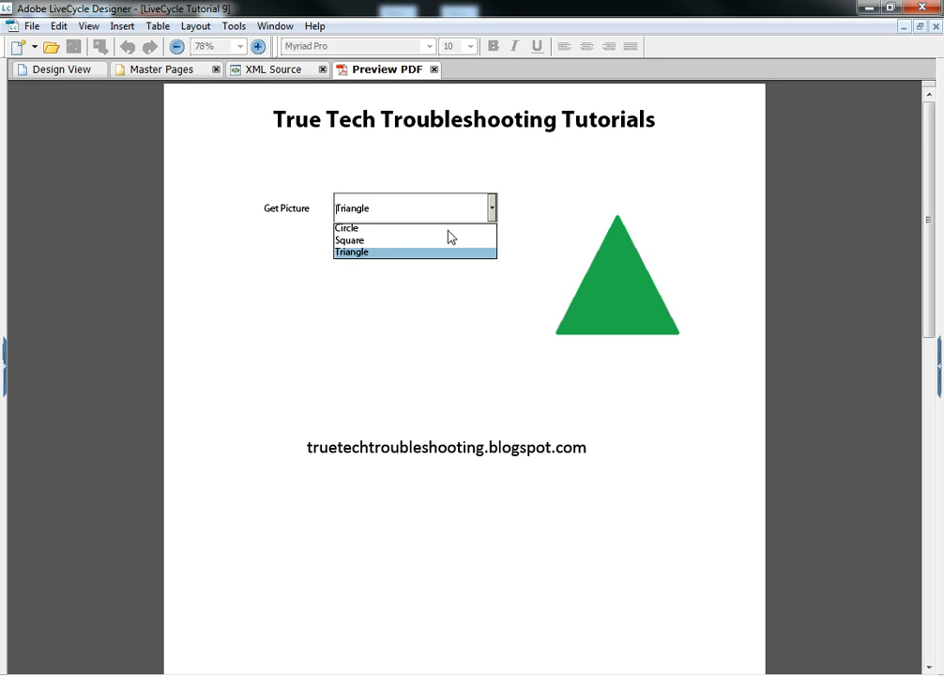
left_click(347, 227)
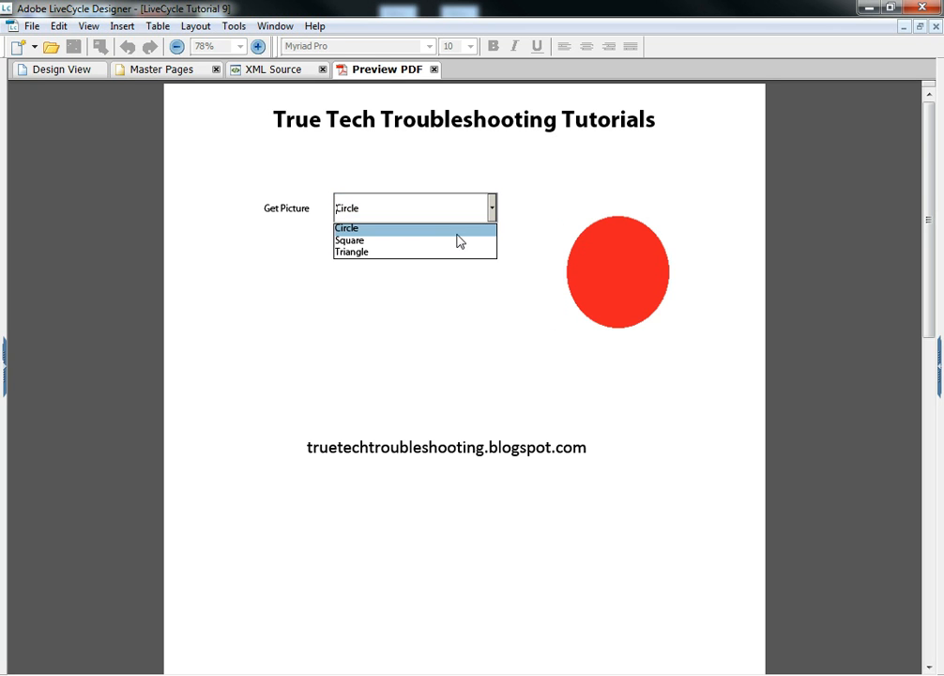